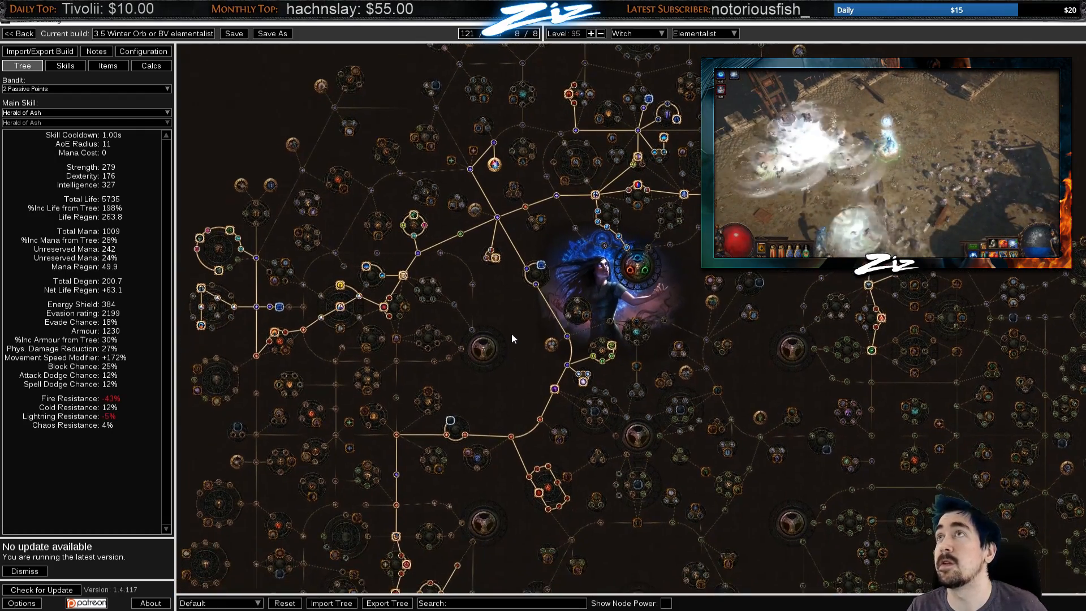
Step through the saved 14, 33 and higher-point passive trees from the version list, viewing the ascendancy area
click(218, 601)
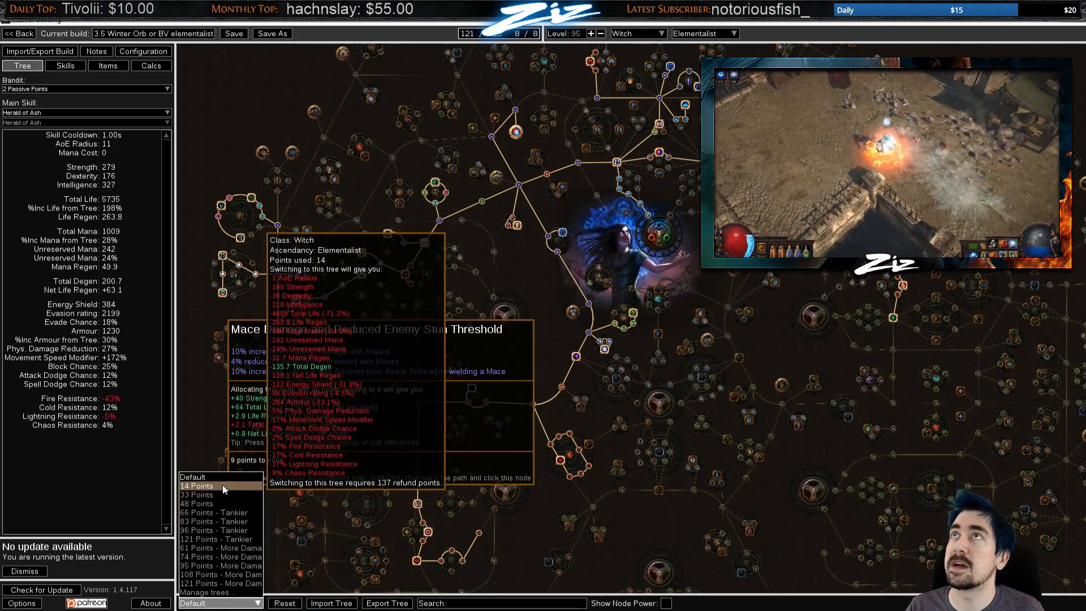
click(201, 486)
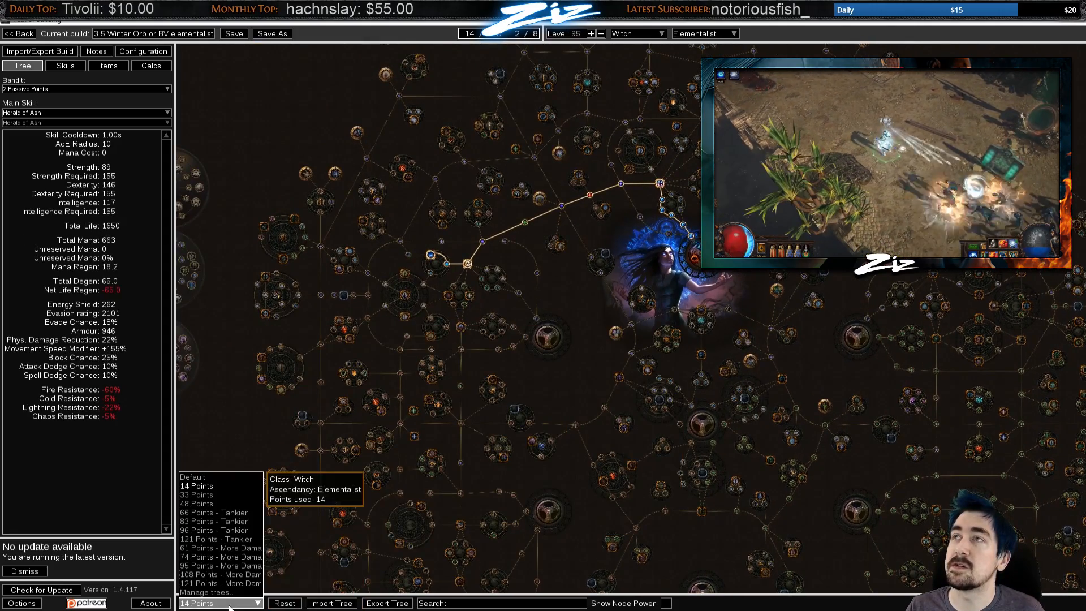
click(203, 495)
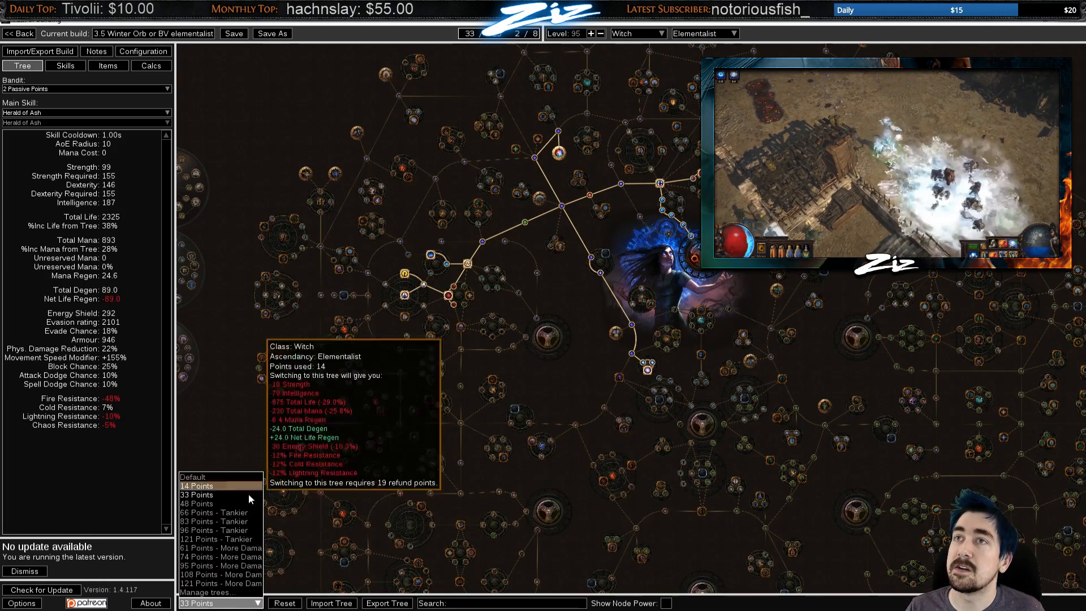
click(217, 511)
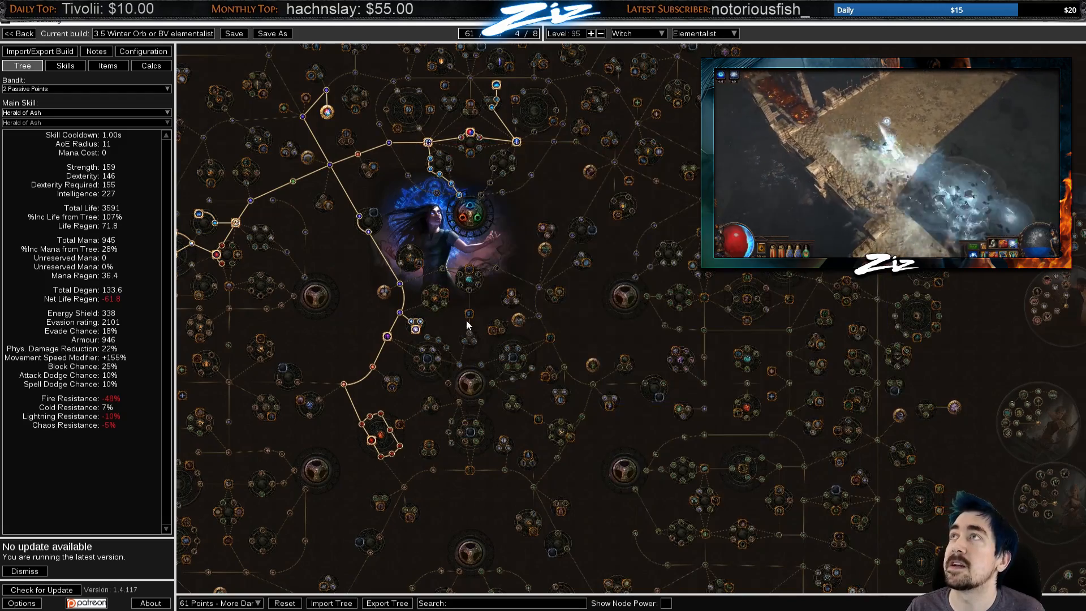
drag(468, 325, 332, 271)
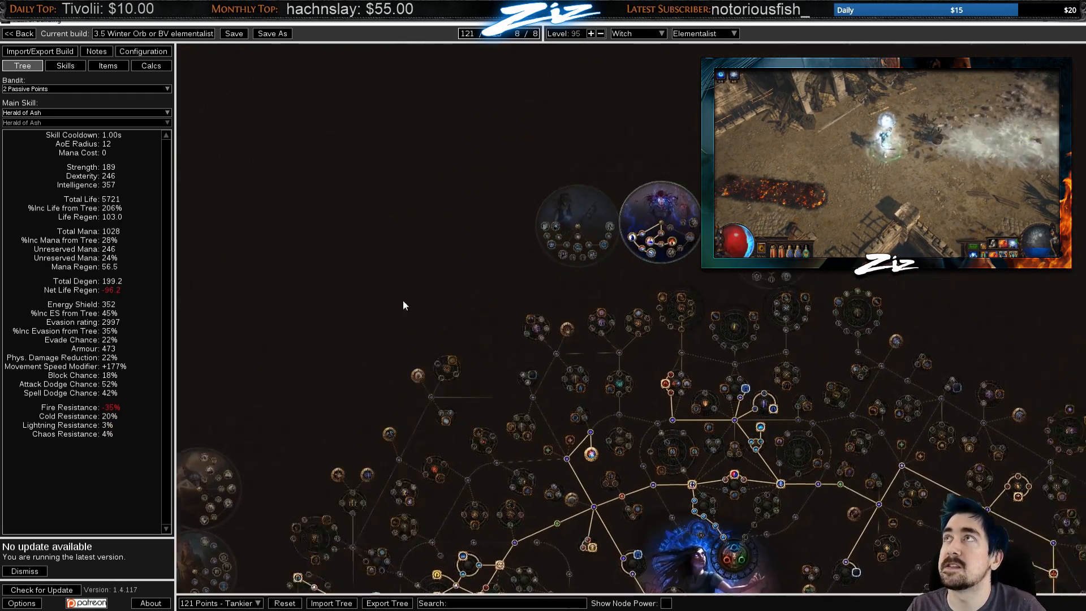
Load the 83 Points - Tankier tree, then settle on the 66 Points - Tankier version
click(218, 602)
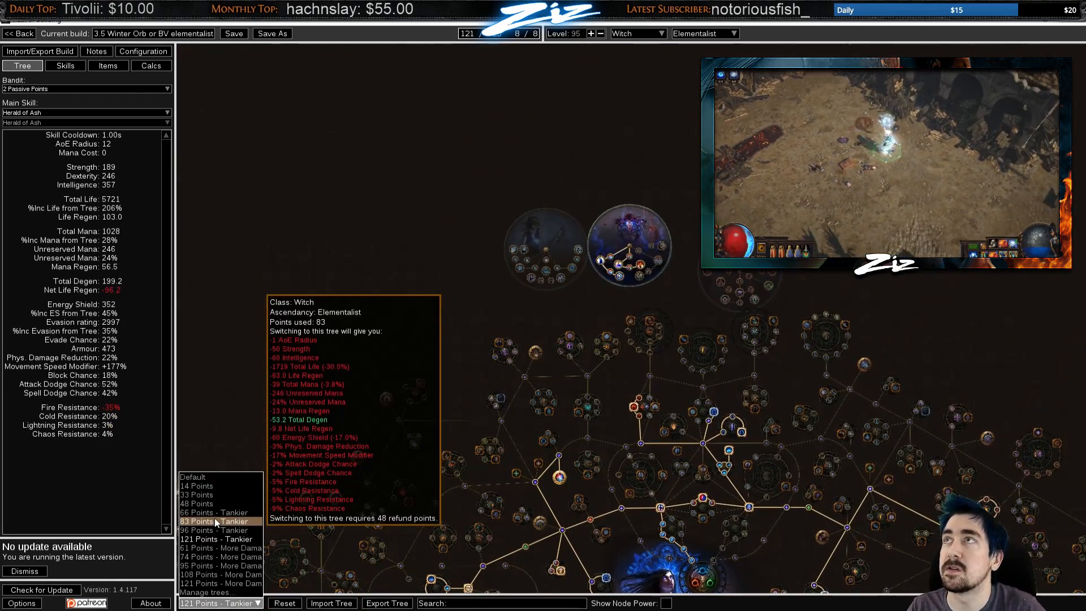
click(217, 538)
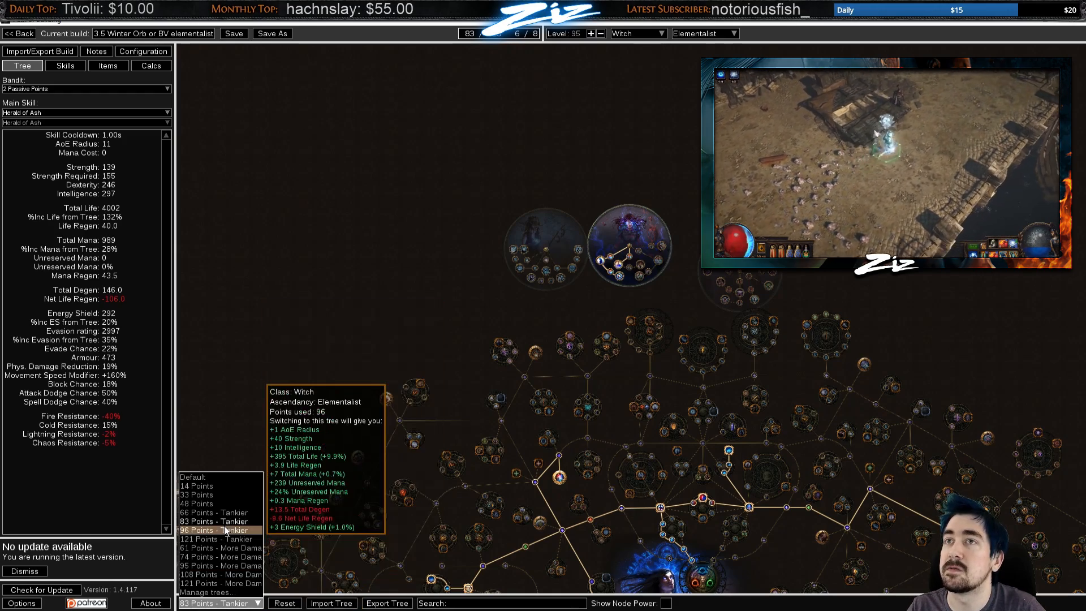
click(215, 513)
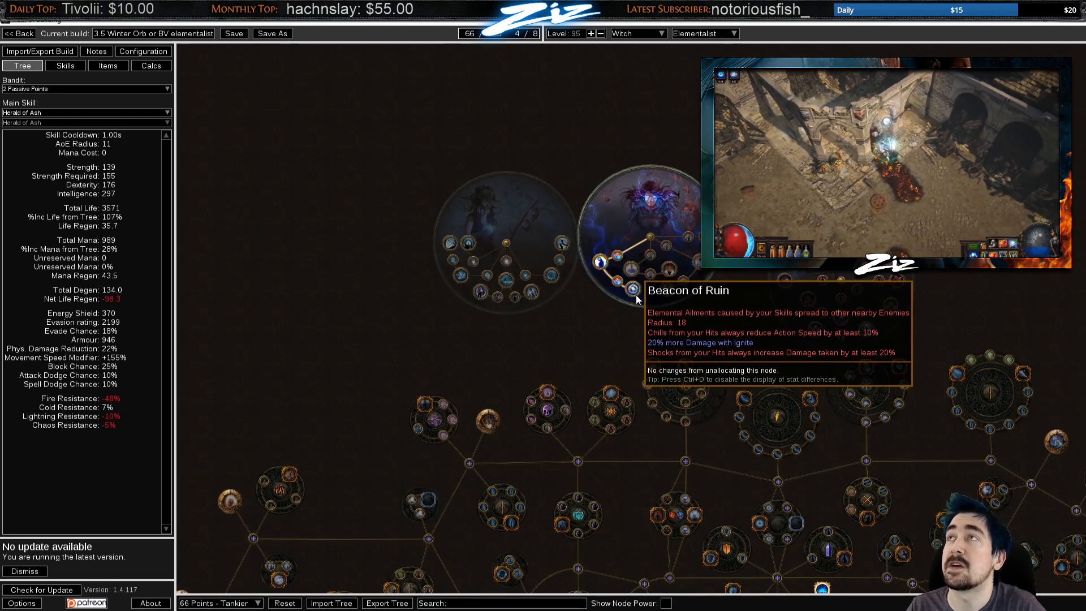
mouse_move(631, 270)
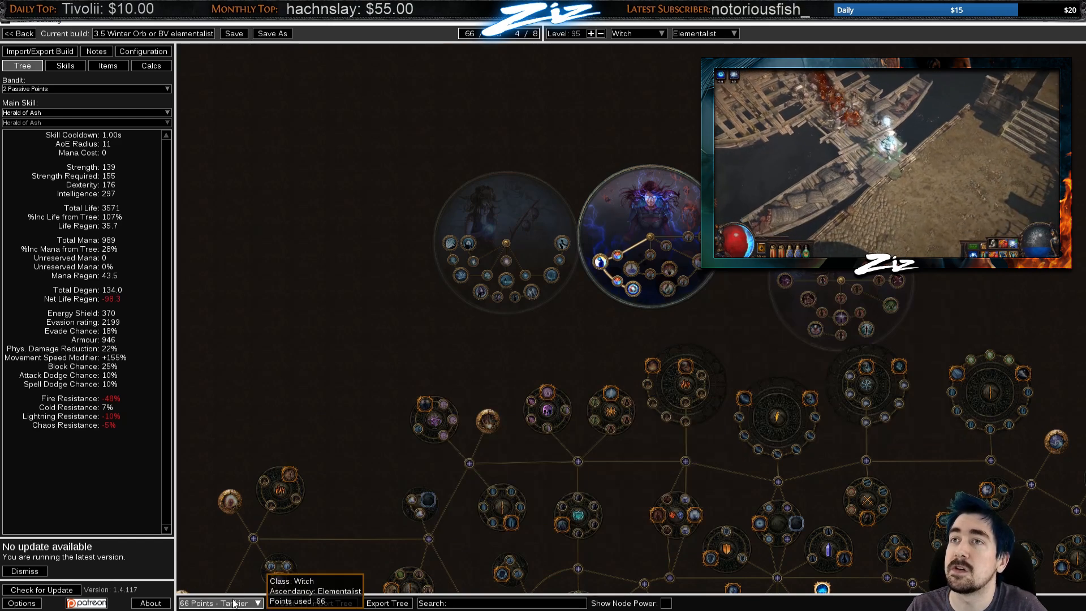
mouse_move(601, 264)
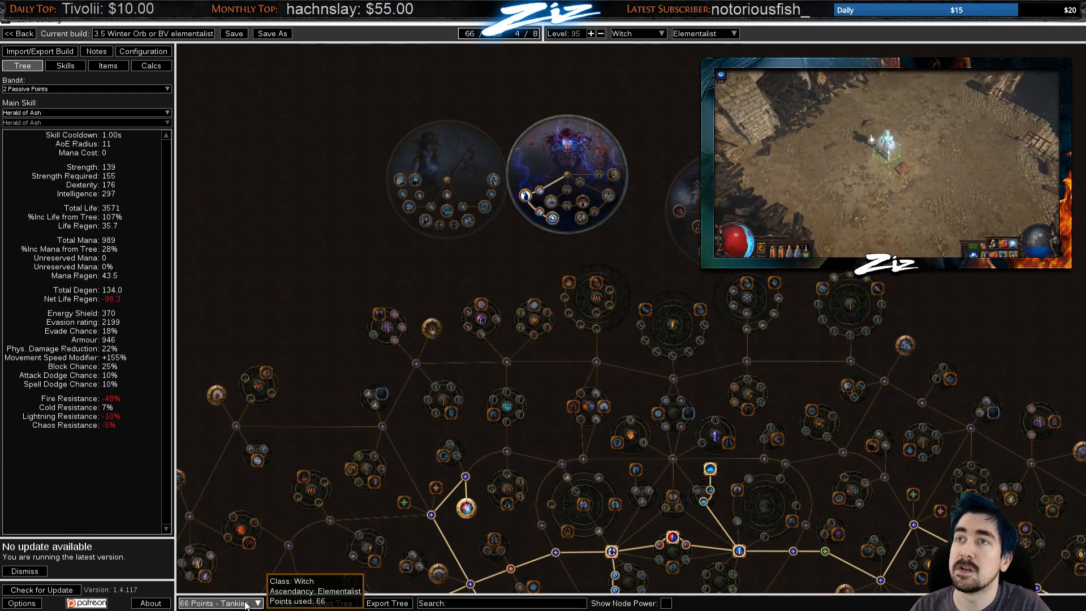
click(221, 603)
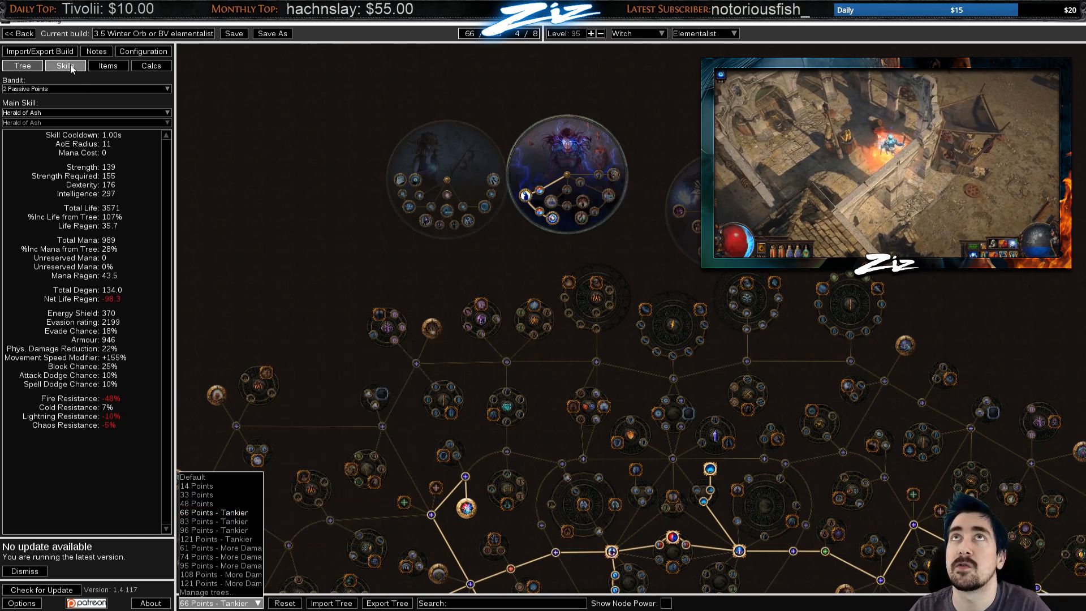
Review the Herald of thunder with leech socket group and the equipped items, ending on the socket groups
click(66, 65)
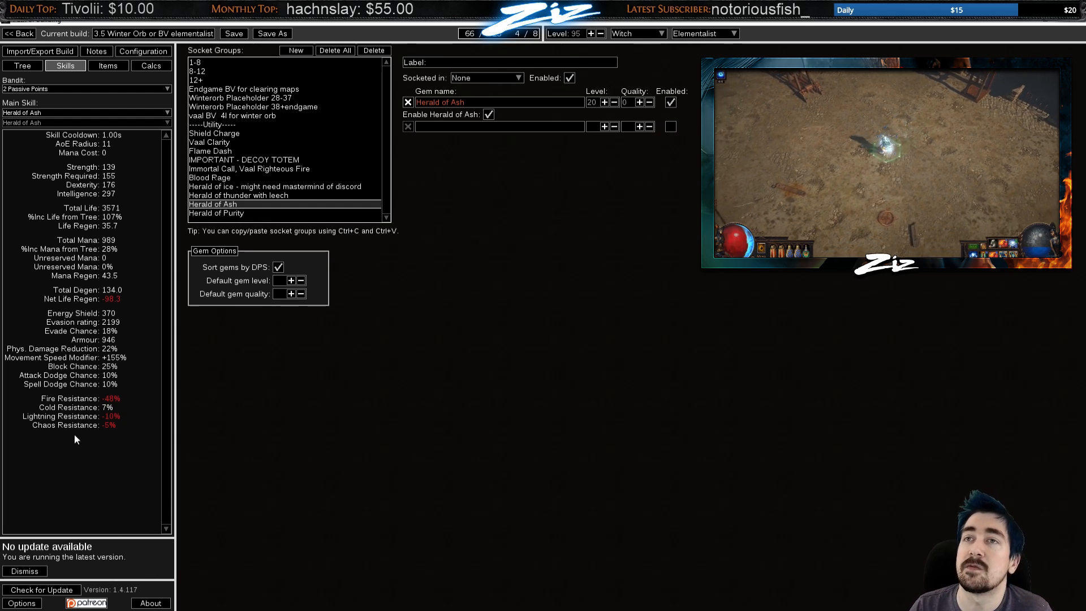
click(238, 195)
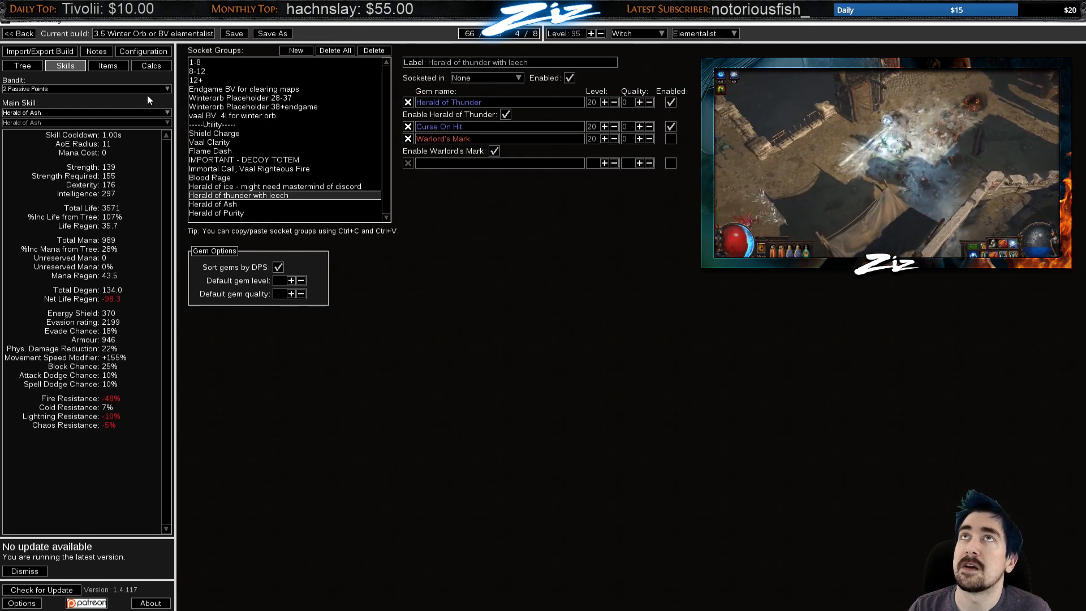
click(21, 66)
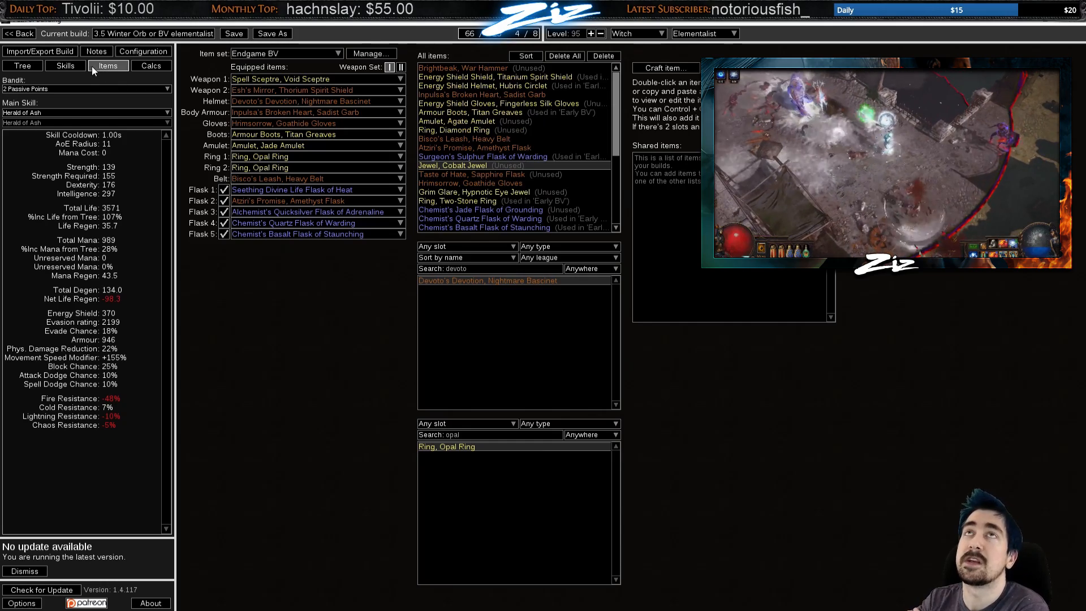
click(65, 66)
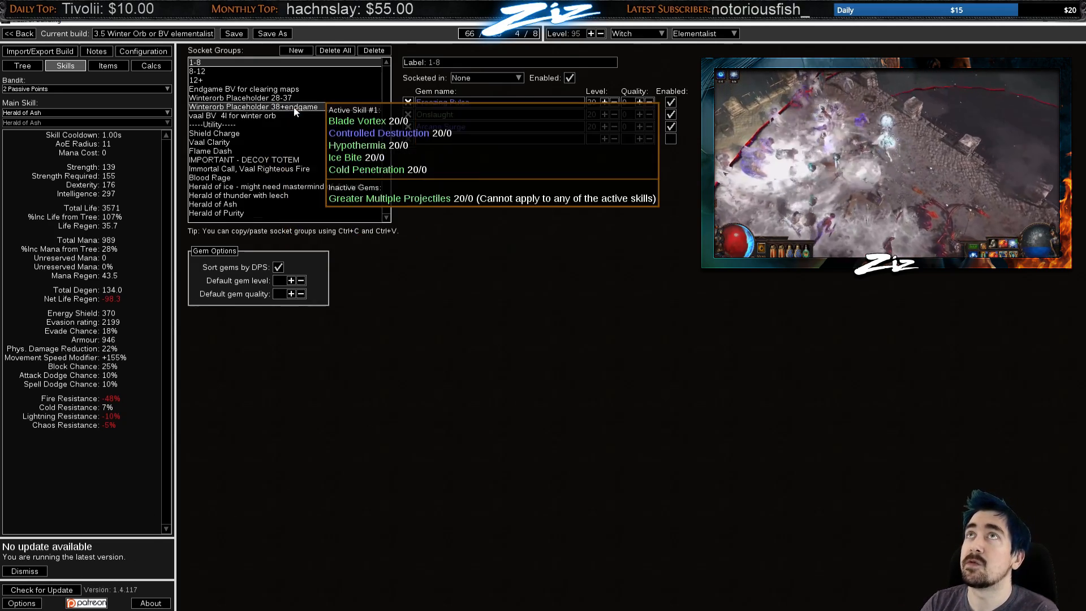
Review the Winterorb Placeholder 28-37 and vaal BV 4l for winter orb groups
click(240, 97)
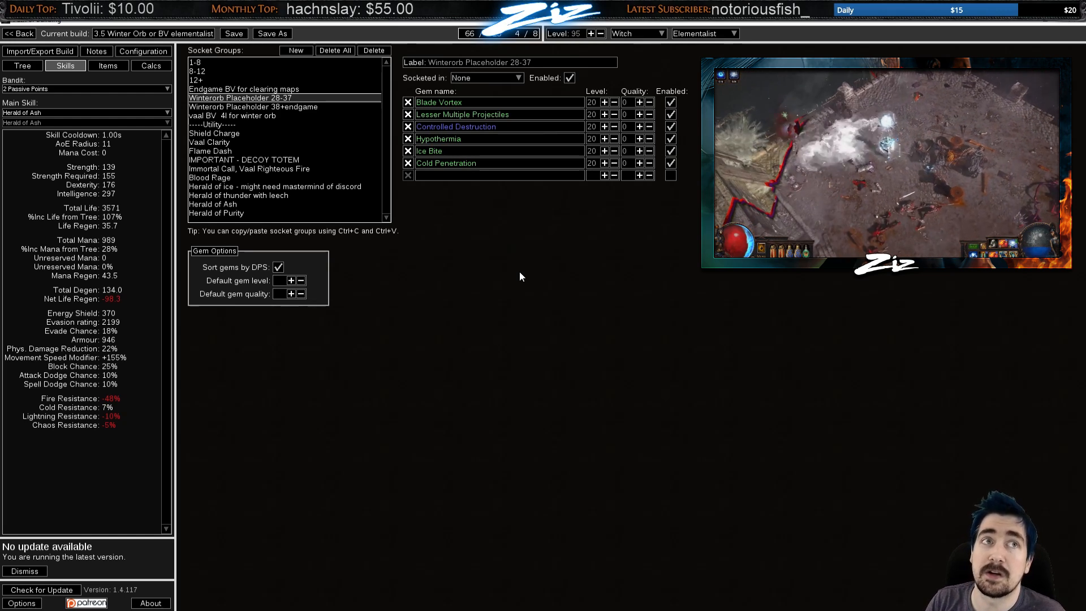
mouse_move(516, 259)
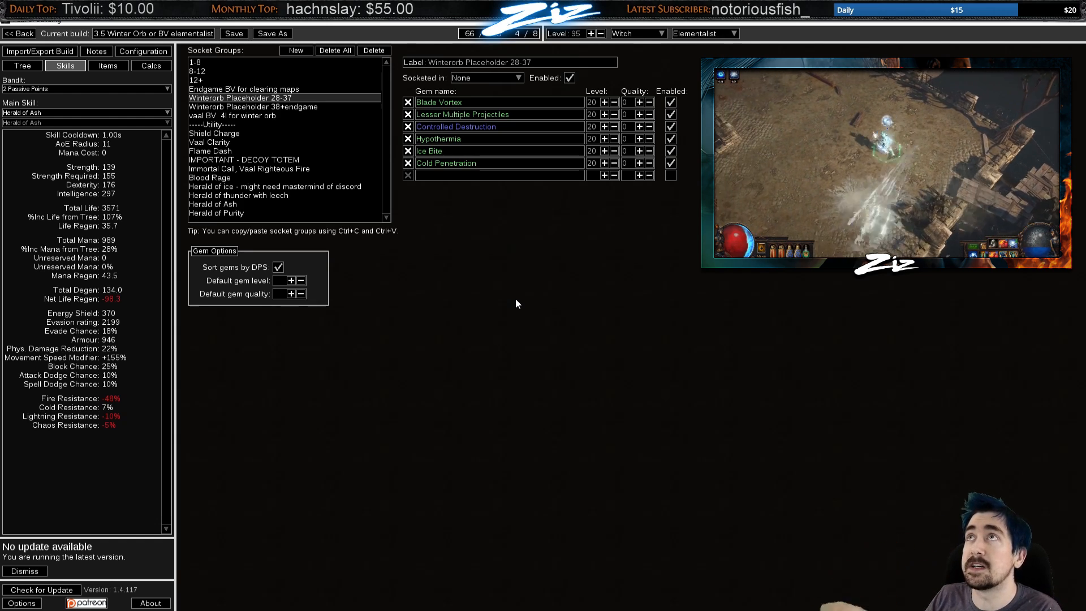
mouse_move(446, 163)
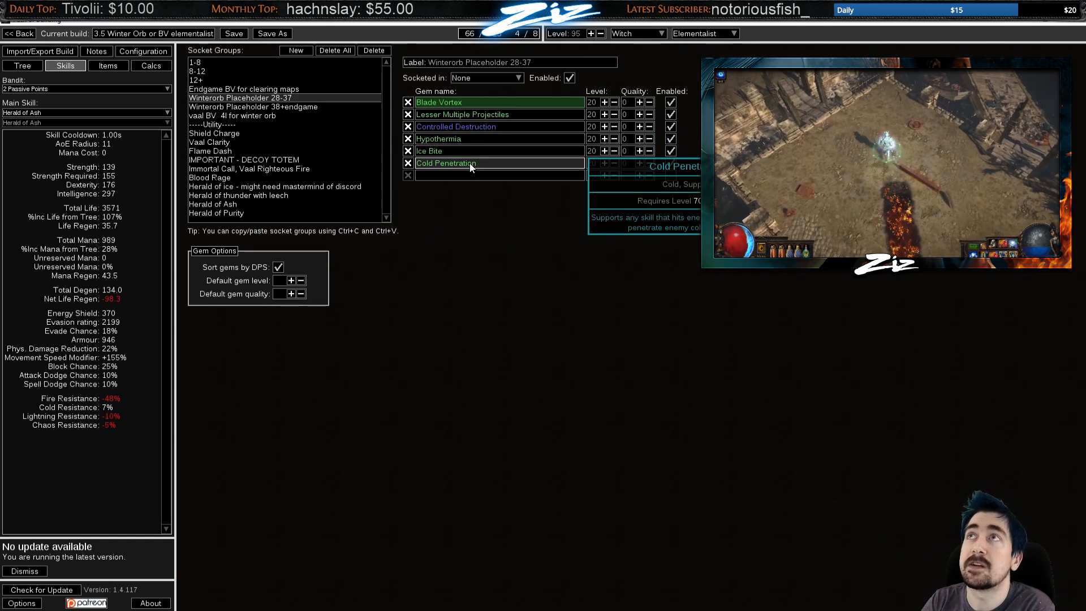
click(233, 115)
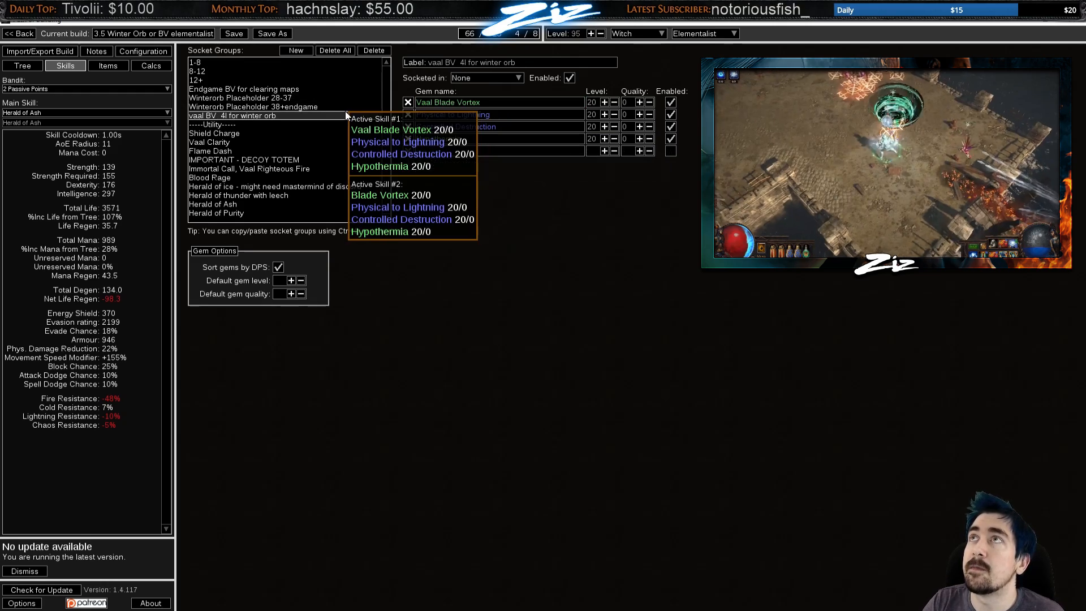
Add an Increased Duration support to the Winterorb Placeholder 38+endgame group and return to the tree
click(254, 106)
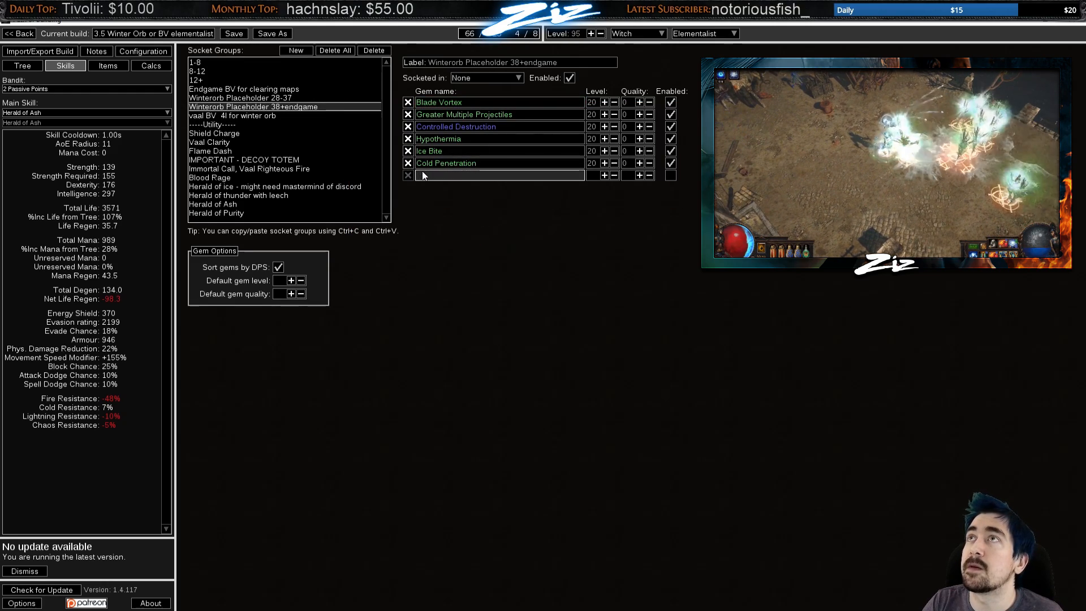
text(increas)
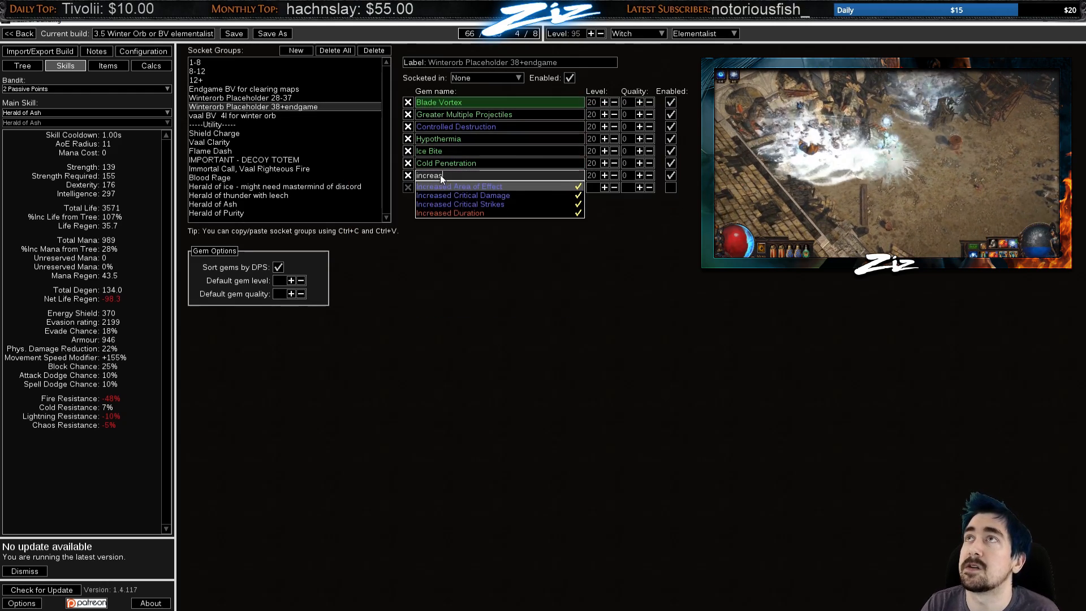
click(450, 213)
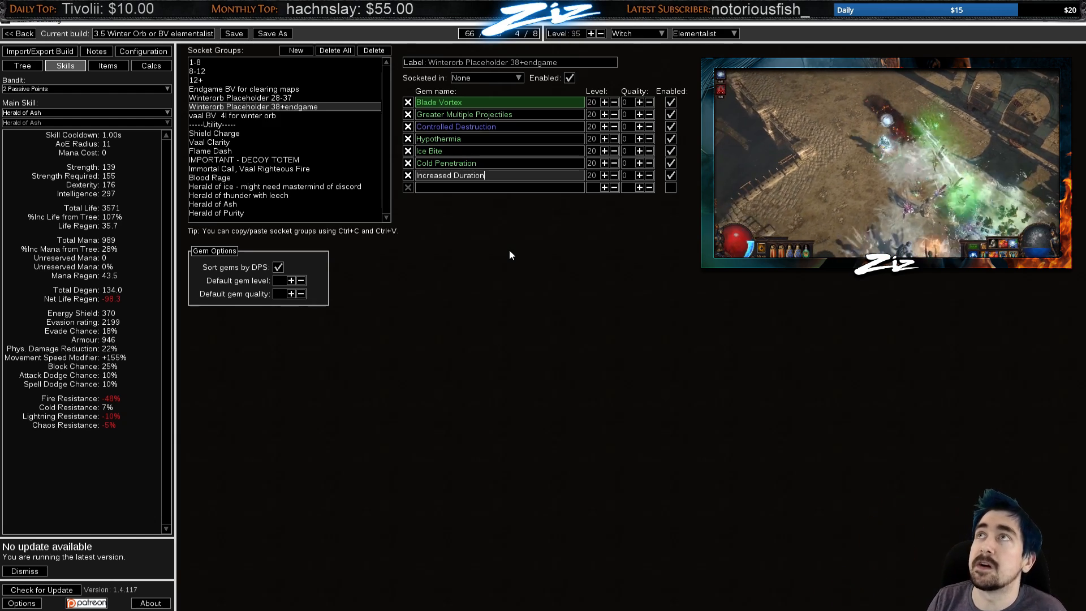
click(21, 66)
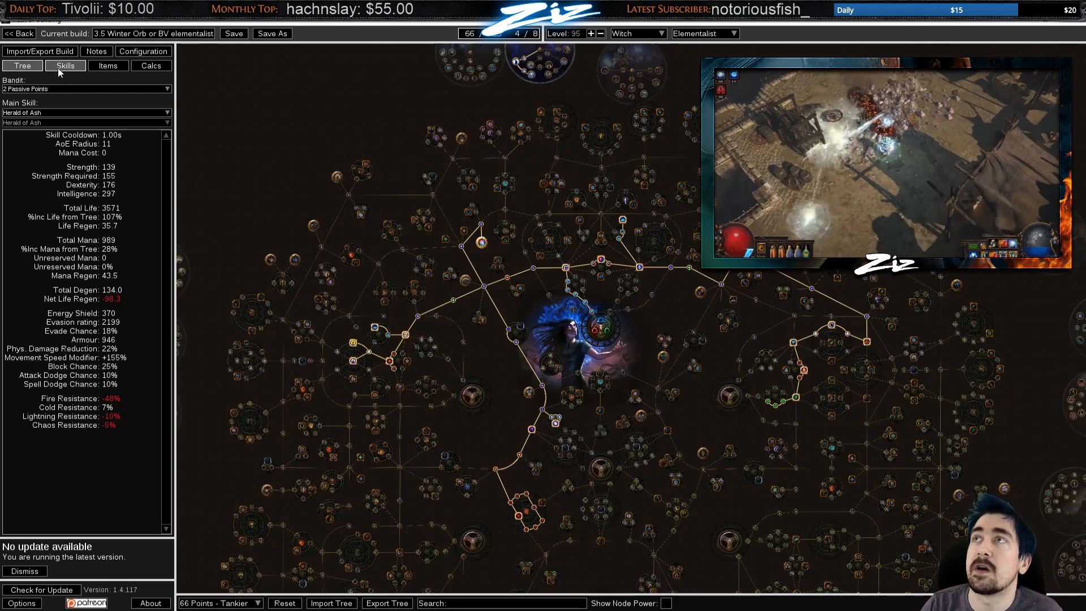
Browse the Endgame BV, 38+endgame and vaal BV 4l groups, ending on Winterorb Placeholder 28-37
click(65, 65)
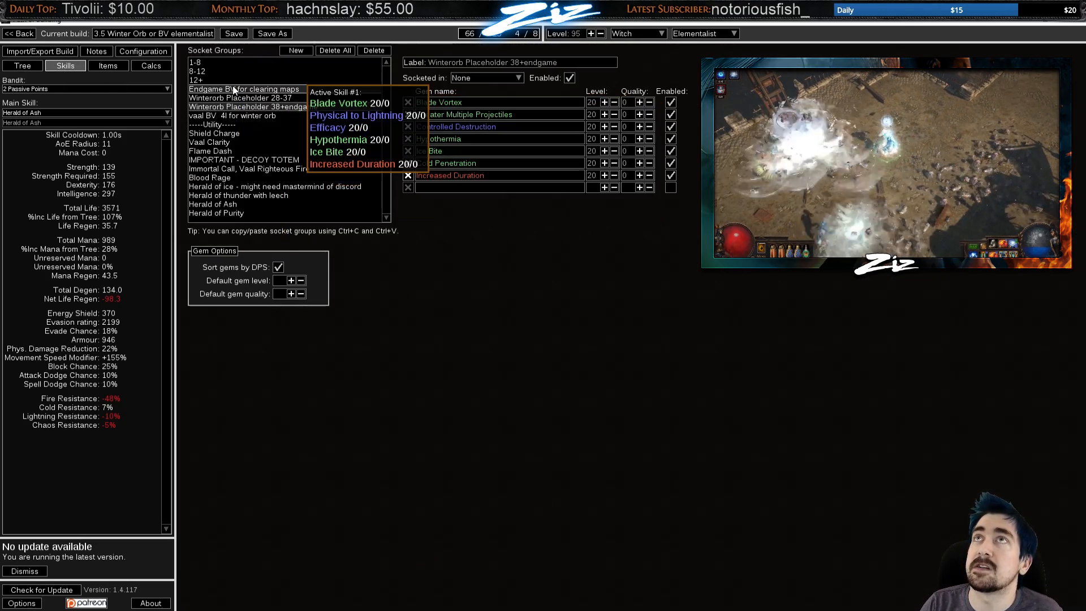
click(244, 88)
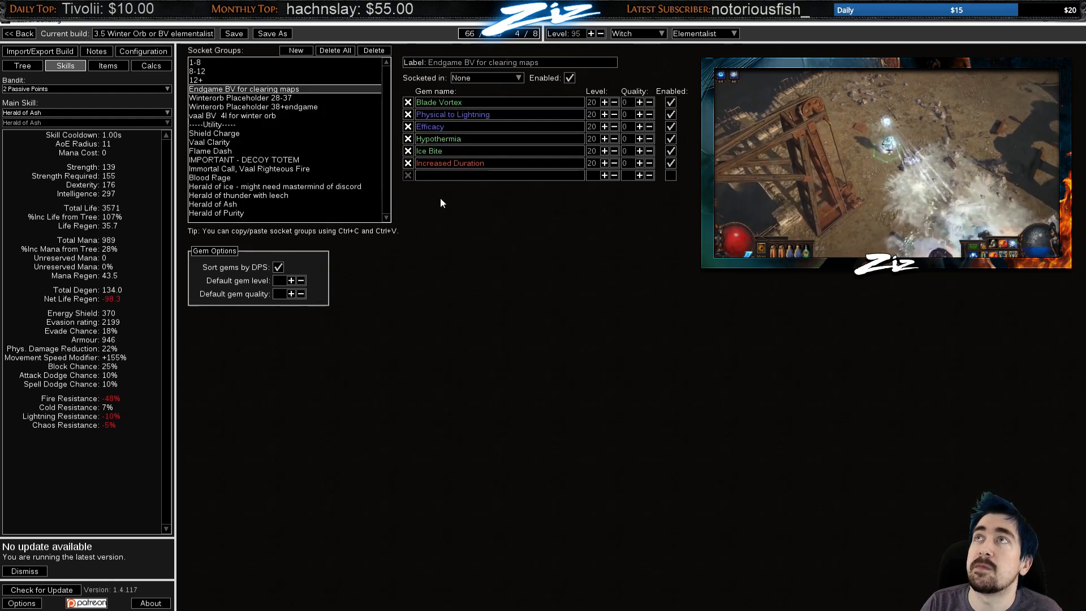
click(253, 106)
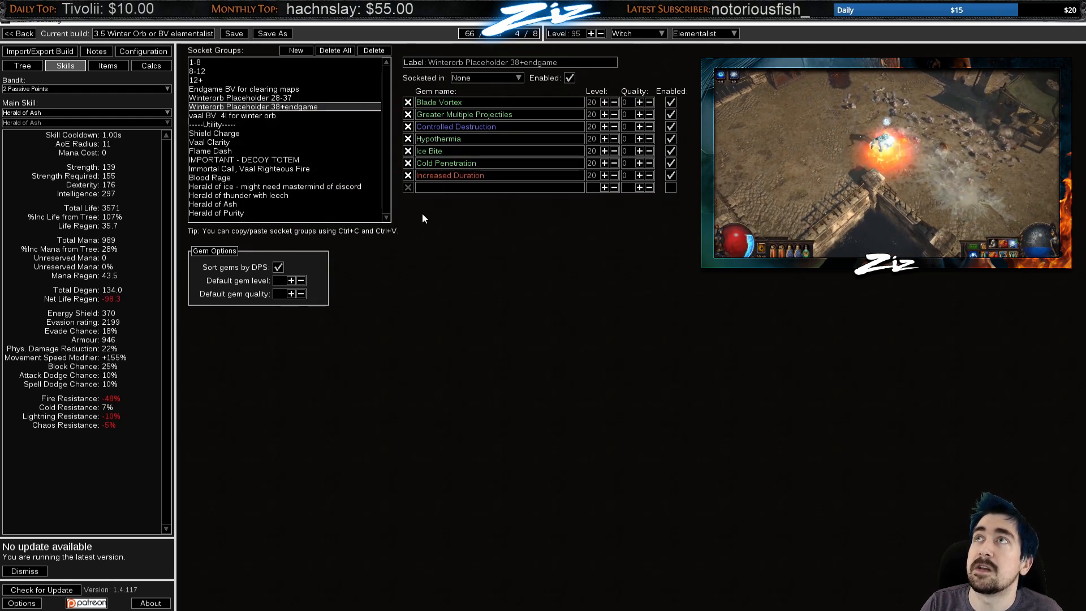
mouse_move(233, 116)
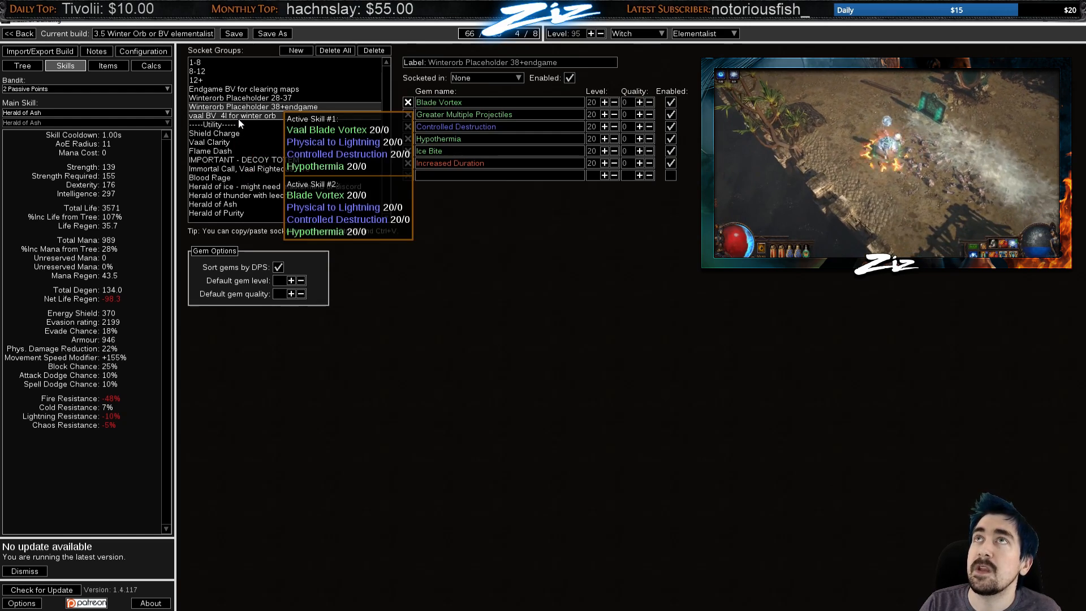
click(230, 115)
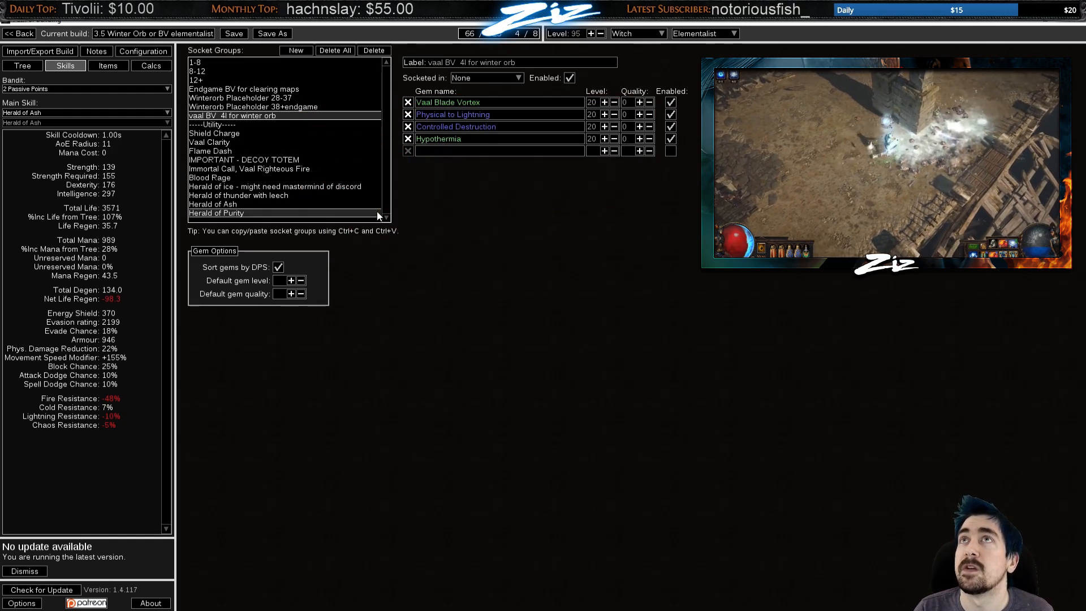
mouse_move(242, 88)
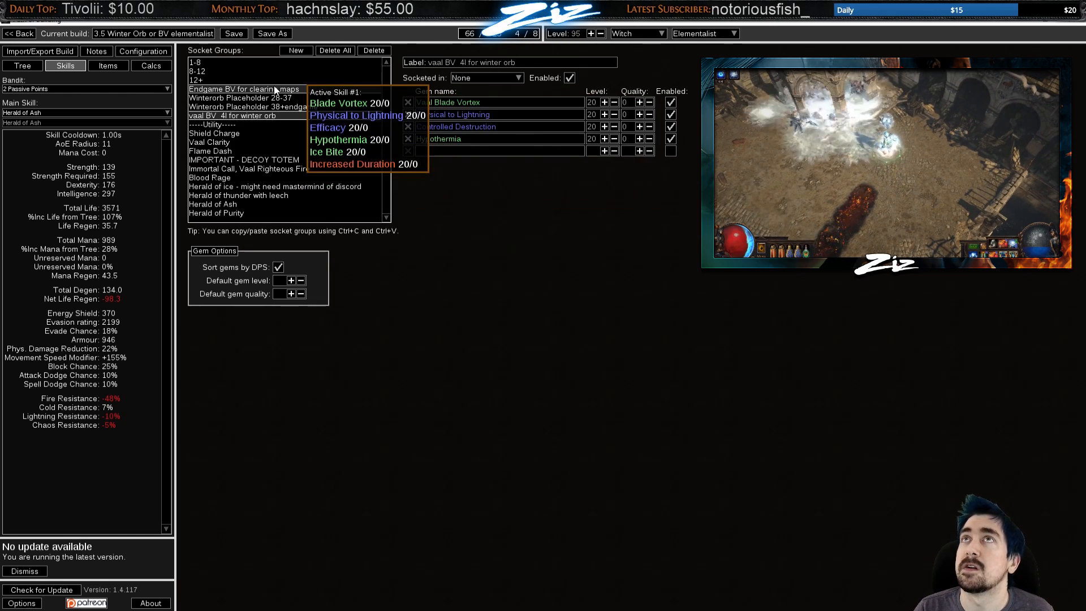
click(240, 97)
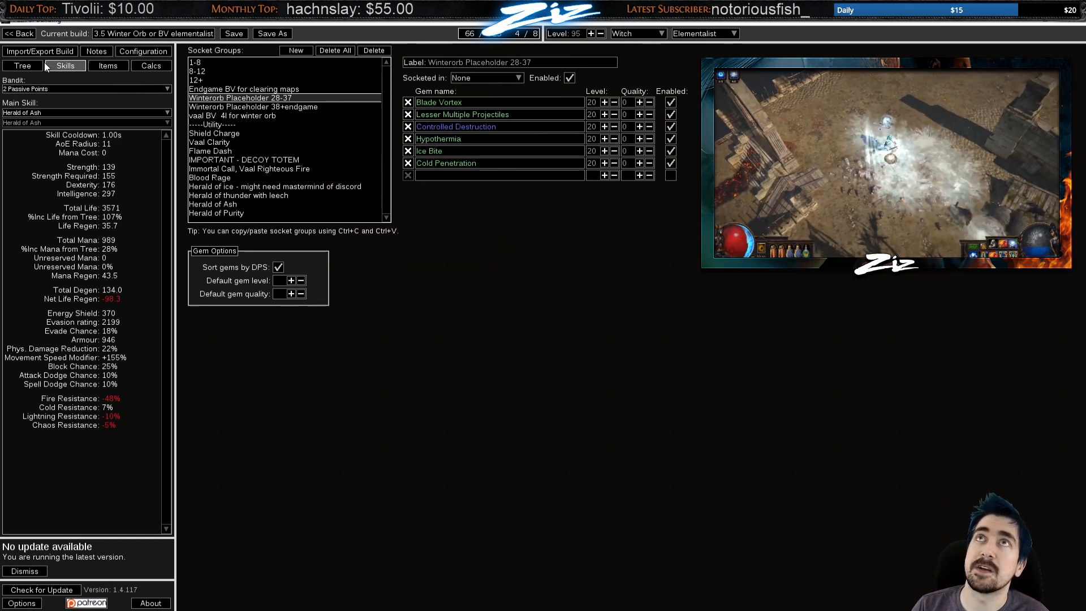
Show the 66 Points - Tankier passive skill tree
click(22, 66)
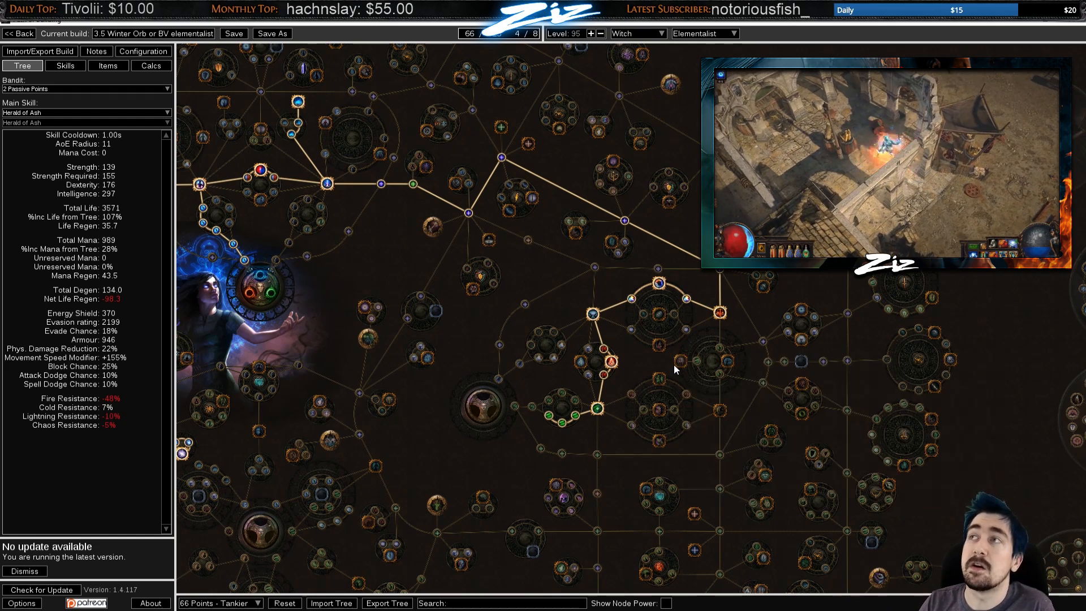
mouse_move(680, 369)
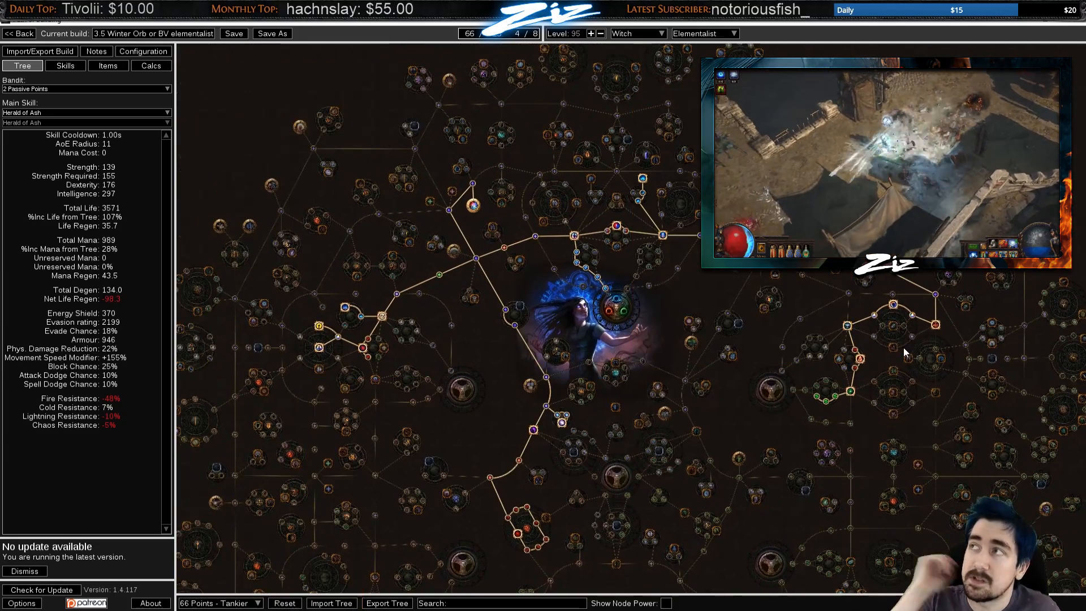
mouse_move(723, 401)
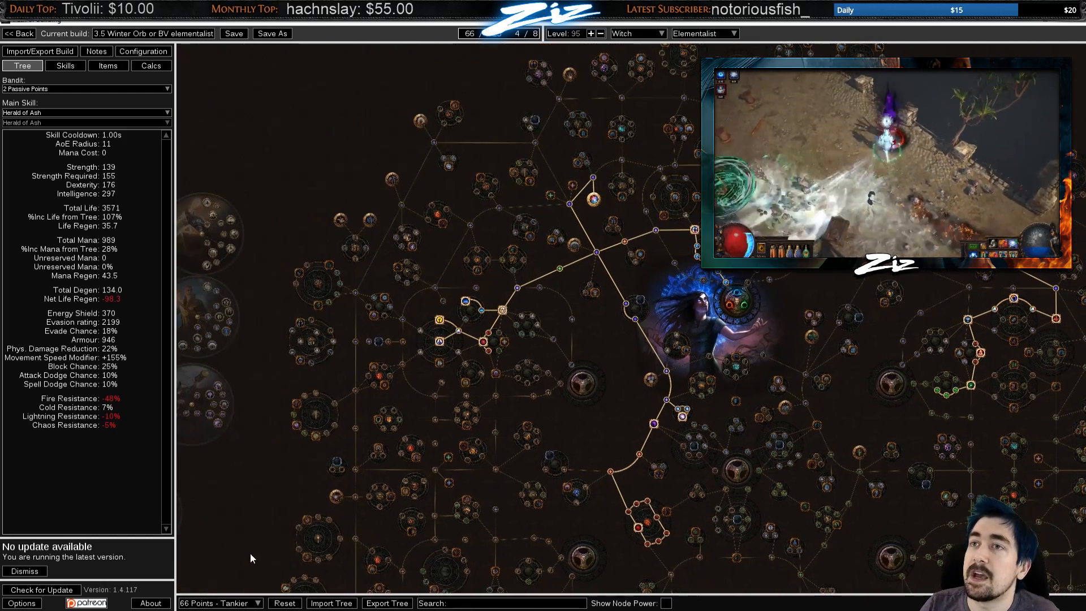
Load the 74-point and then the 121-point damage passive trees
click(218, 602)
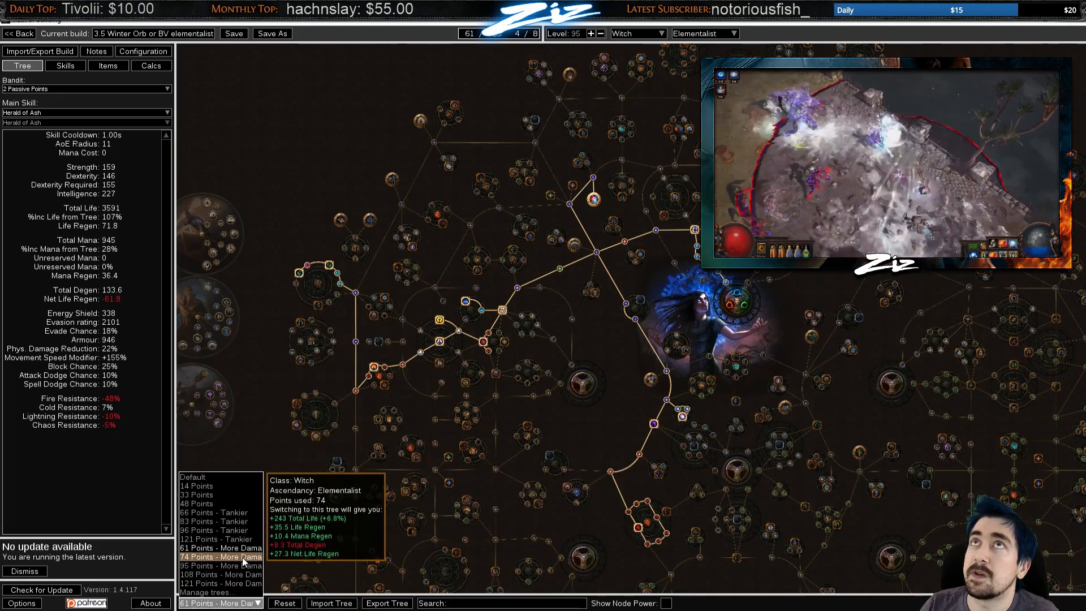
click(221, 557)
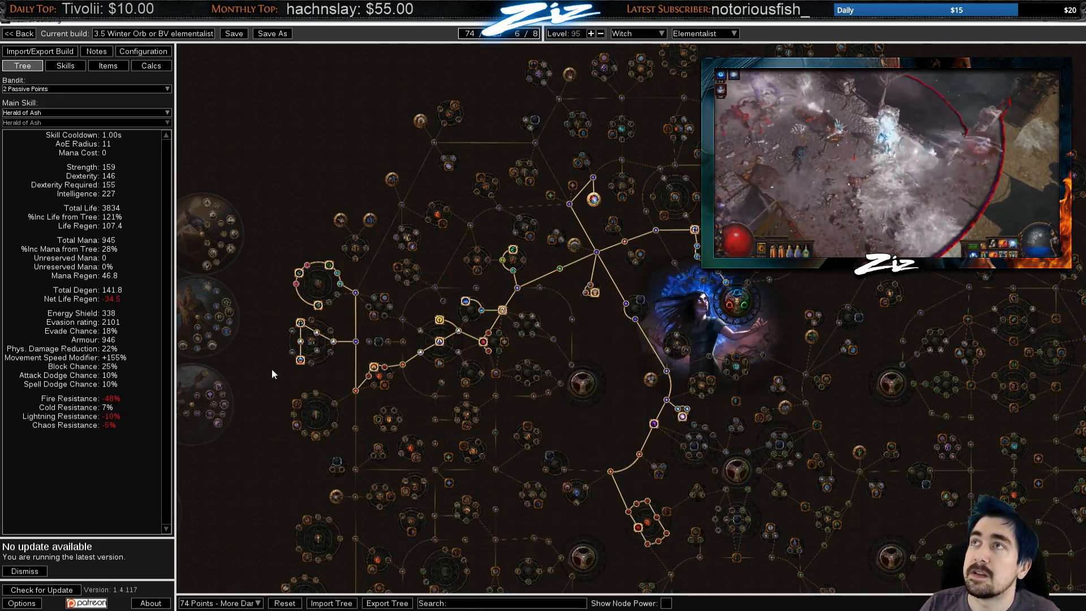
mouse_move(303, 269)
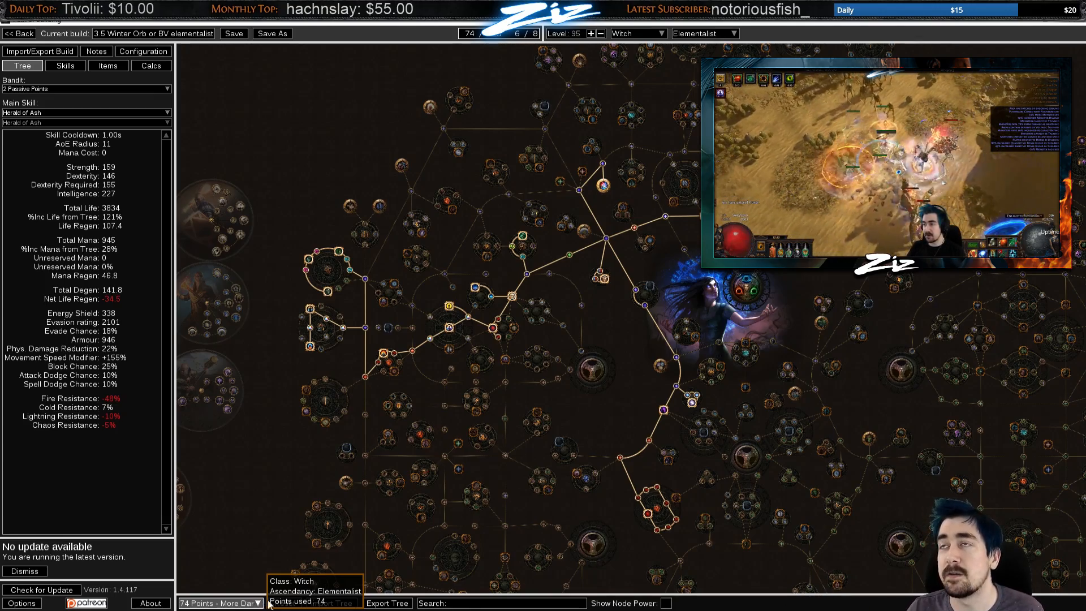
click(221, 603)
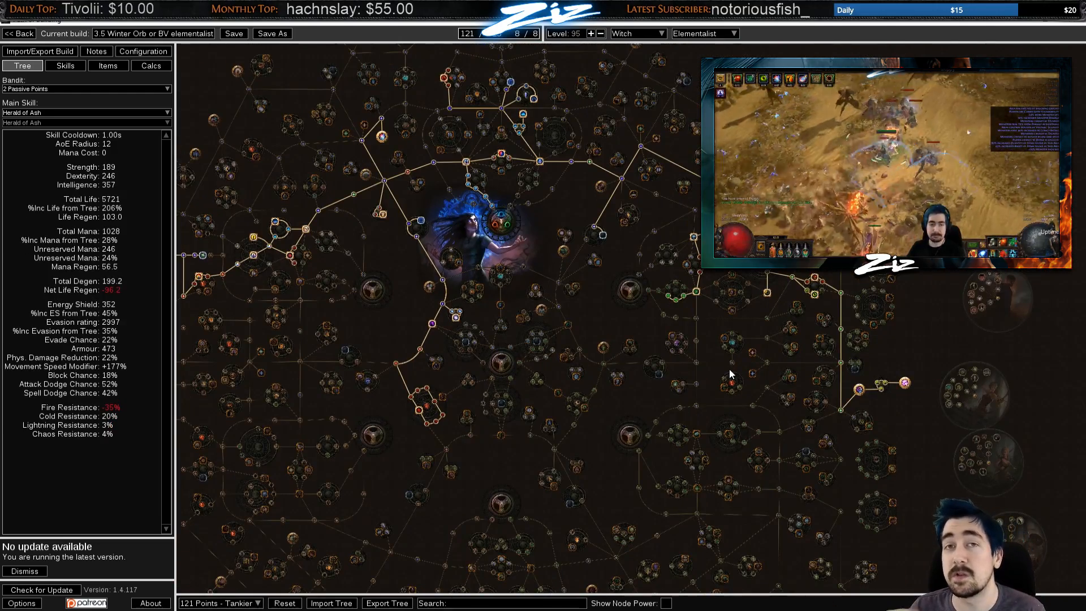
mouse_move(340, 301)
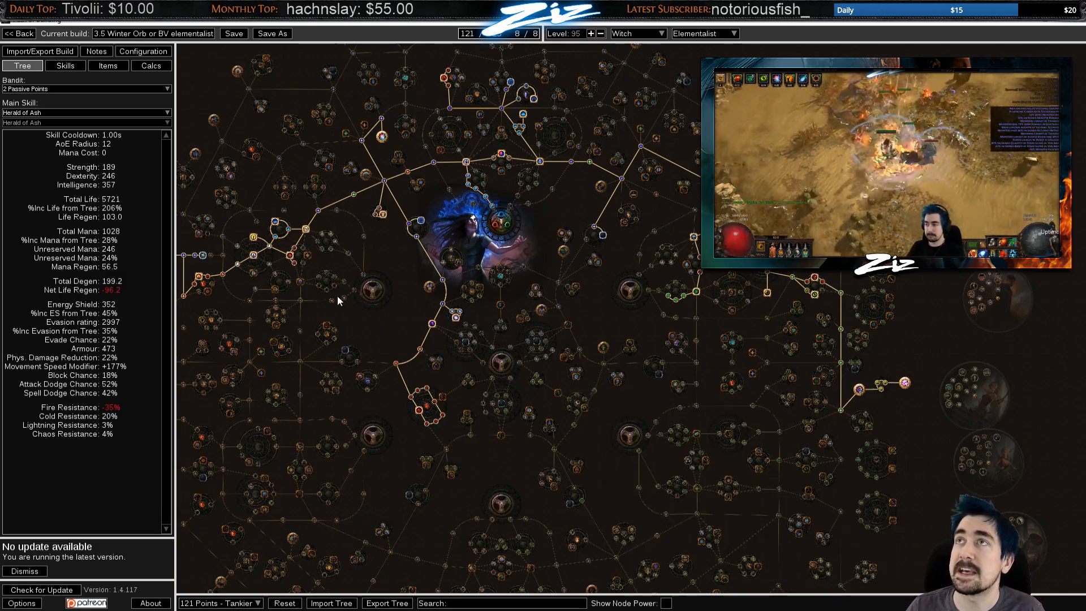
click(218, 603)
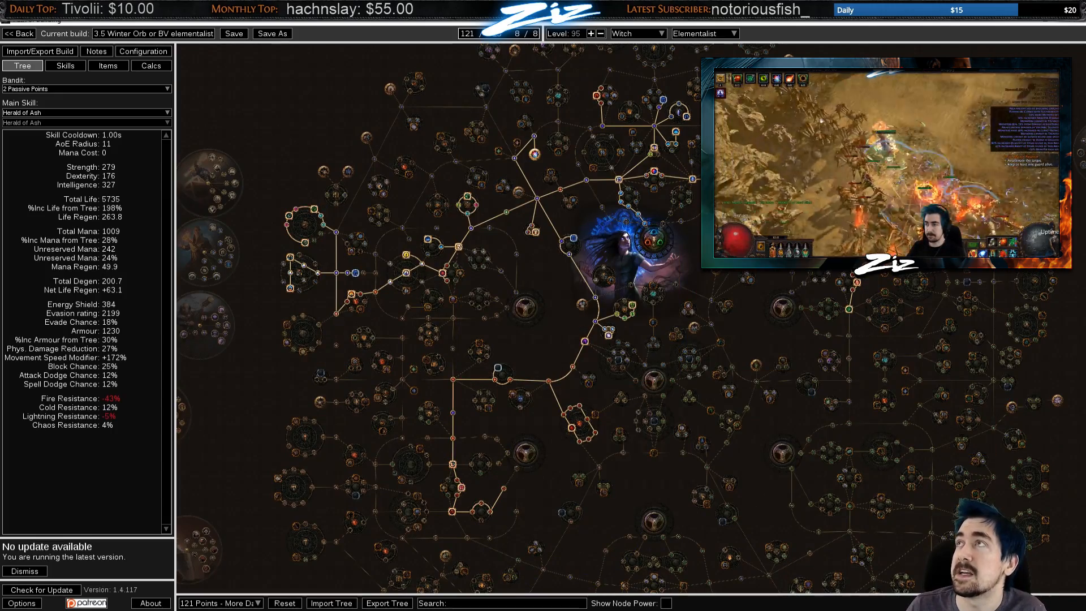
mouse_move(220, 603)
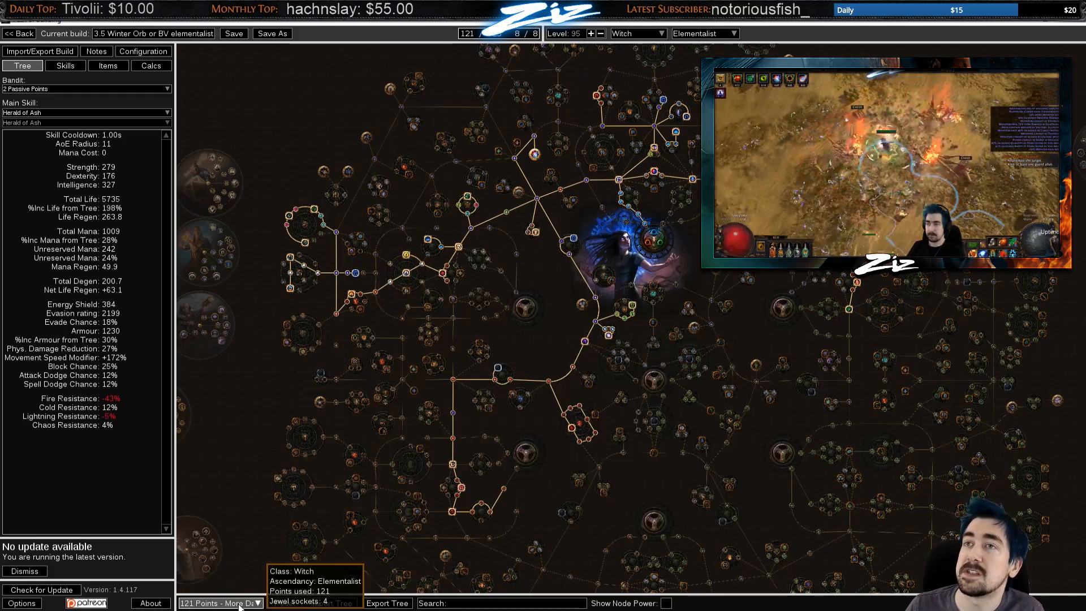
Show the Early BV item set on the items screen
click(221, 603)
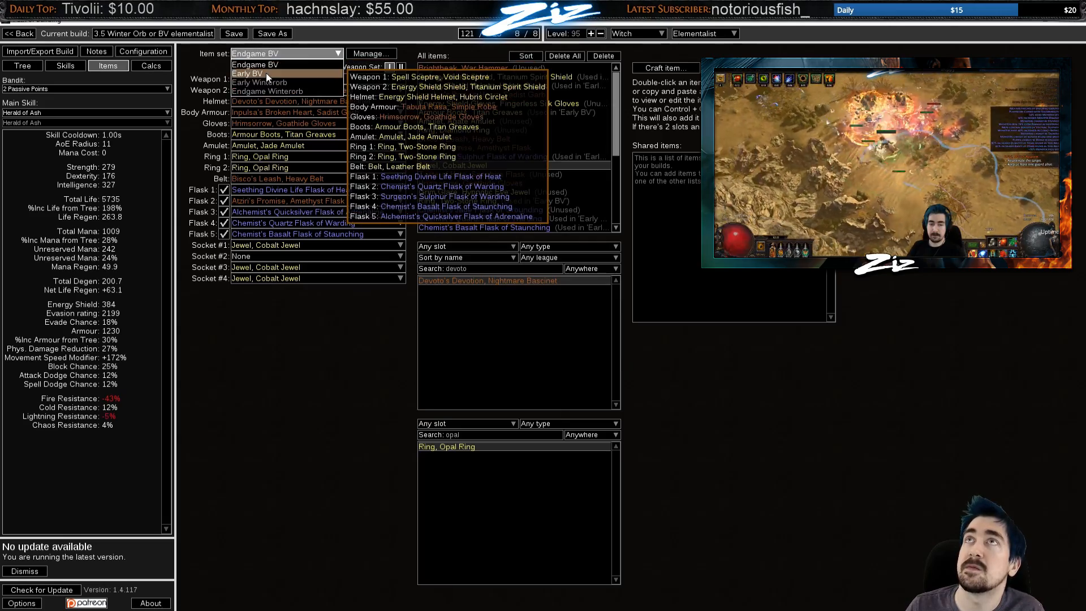
click(248, 75)
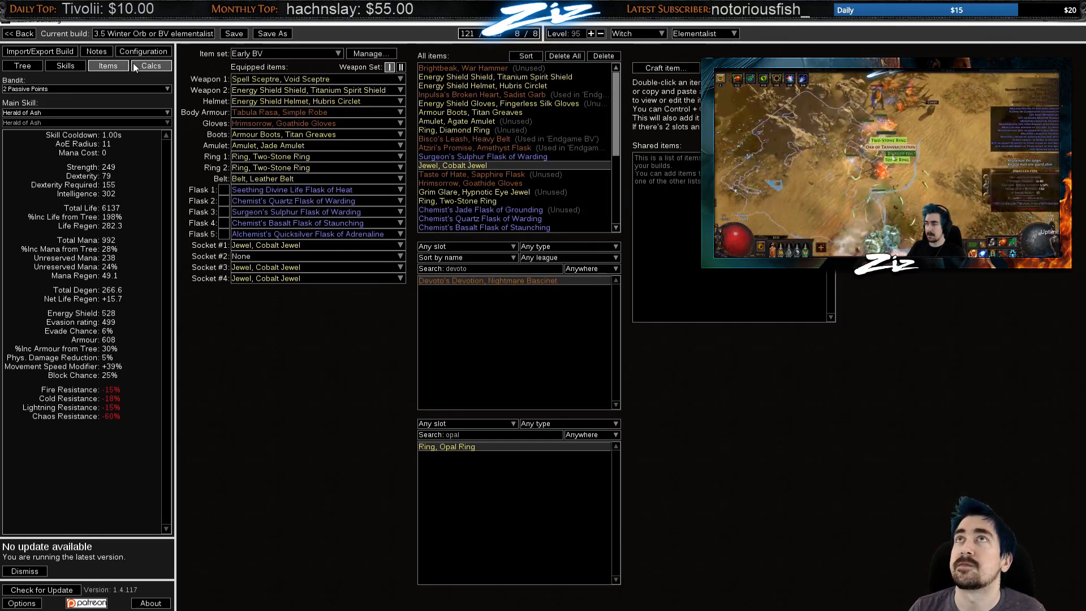
Load the Endgame BV item set as the equipped gear
click(285, 53)
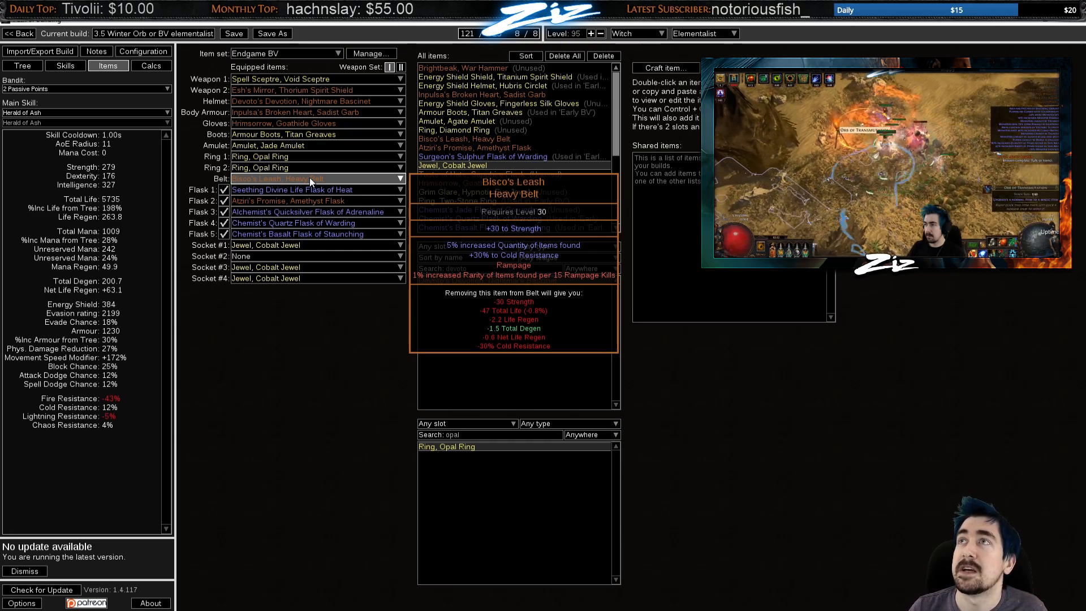
mouse_move(319, 202)
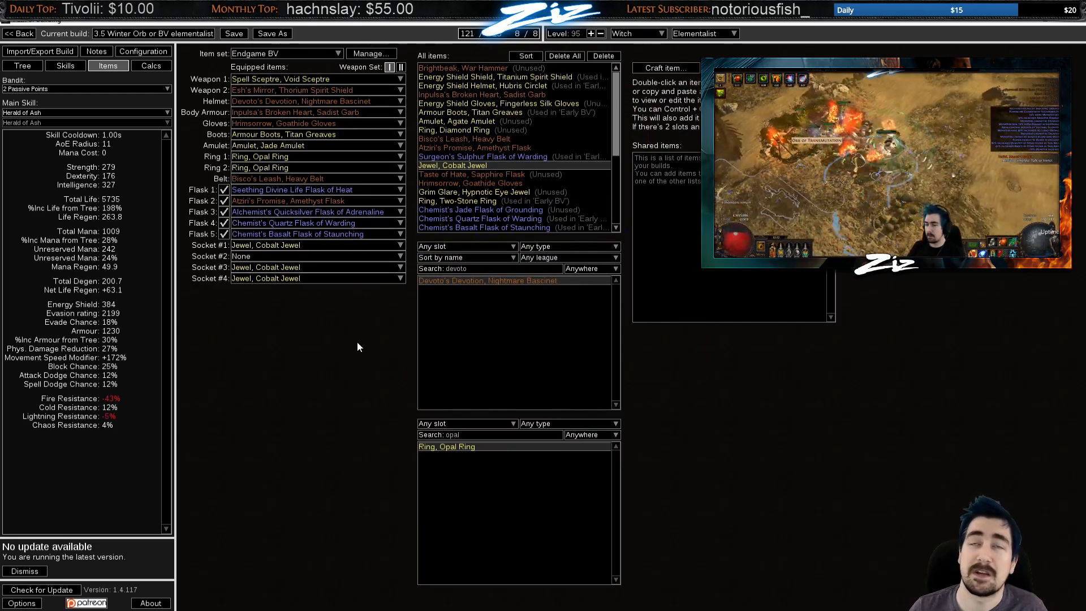
mouse_move(288, 200)
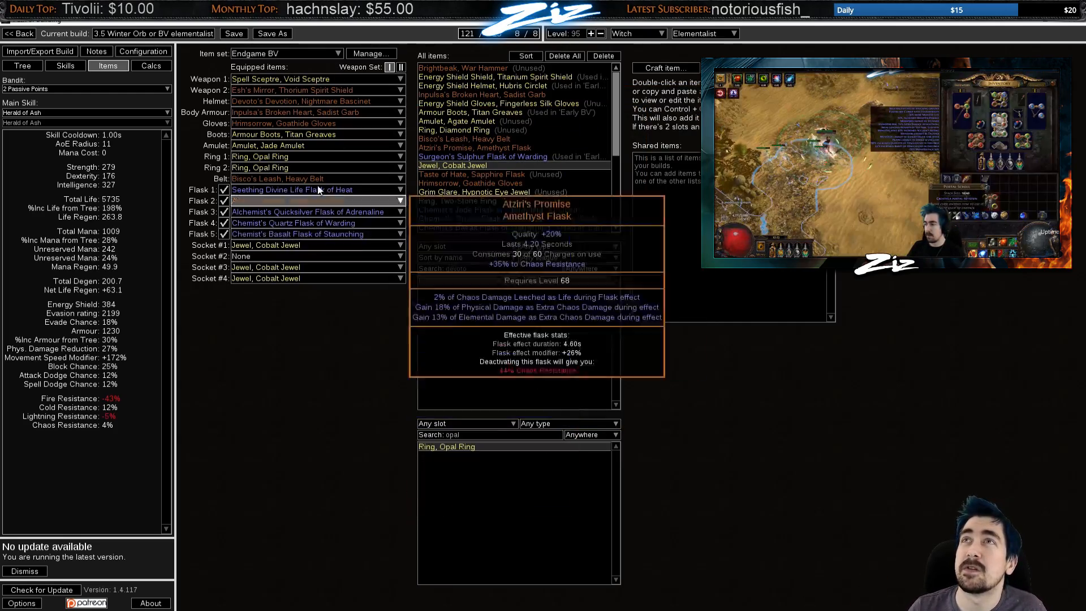
Load the Endgame Winterorb item set and add the Dying Sun Ruby Flask found via 'dying' search
click(285, 53)
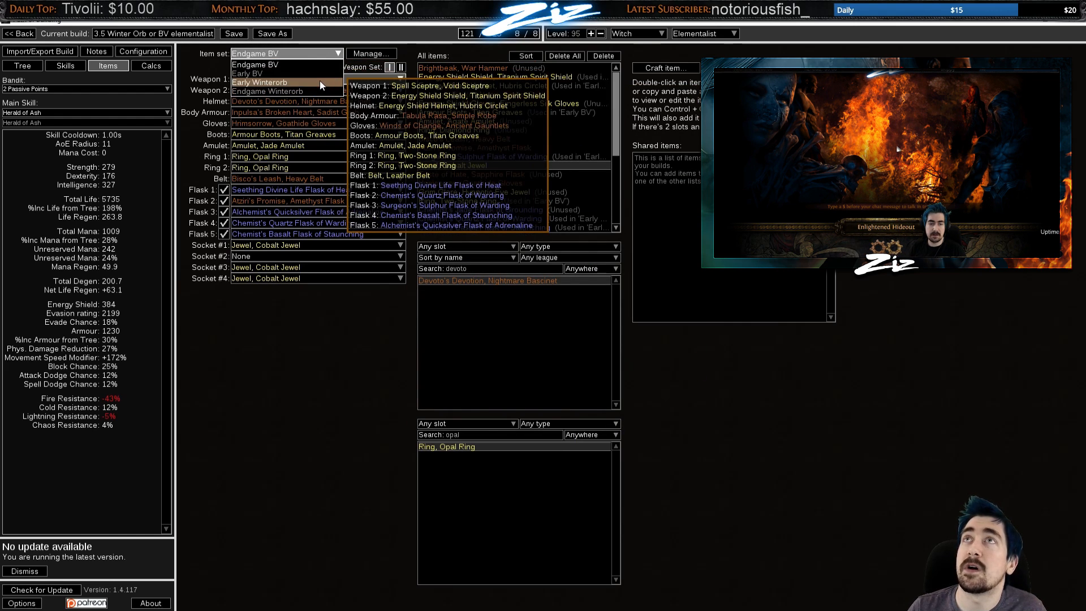
click(266, 90)
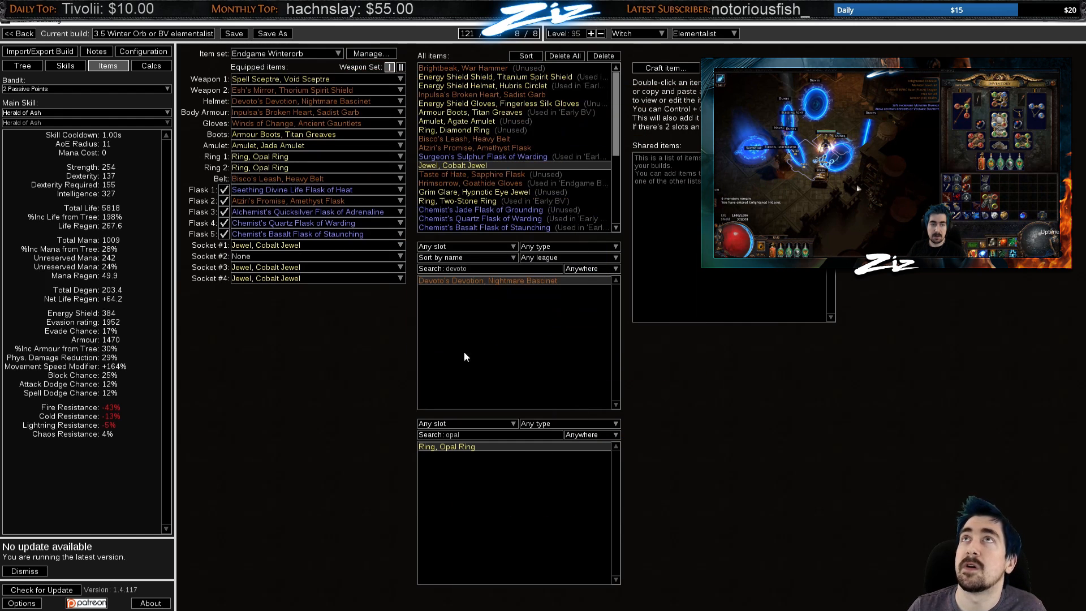
text(dying)
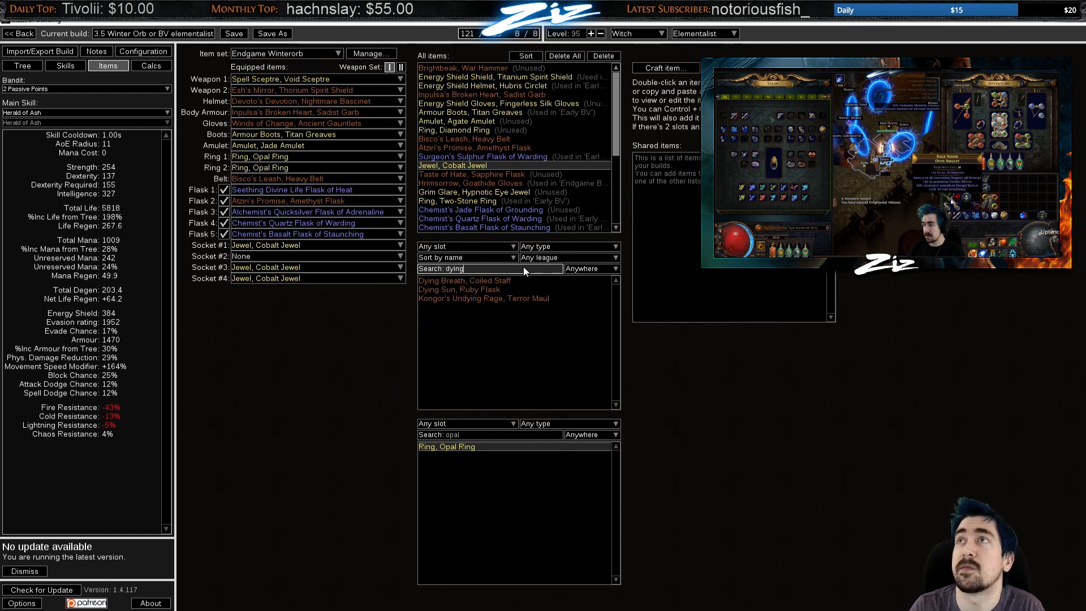
click(459, 288)
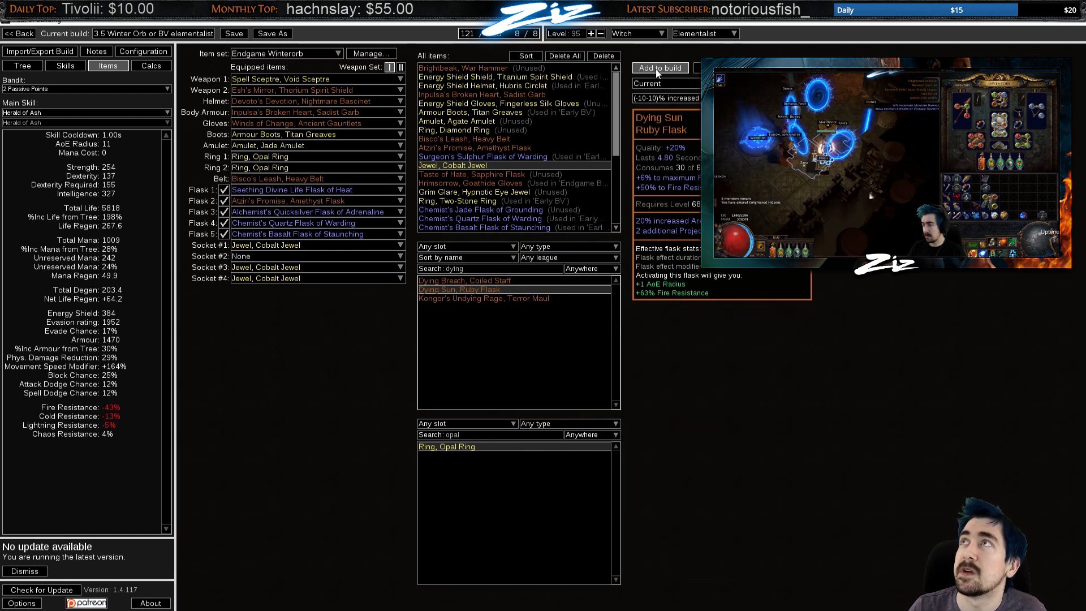
mouse_move(316, 223)
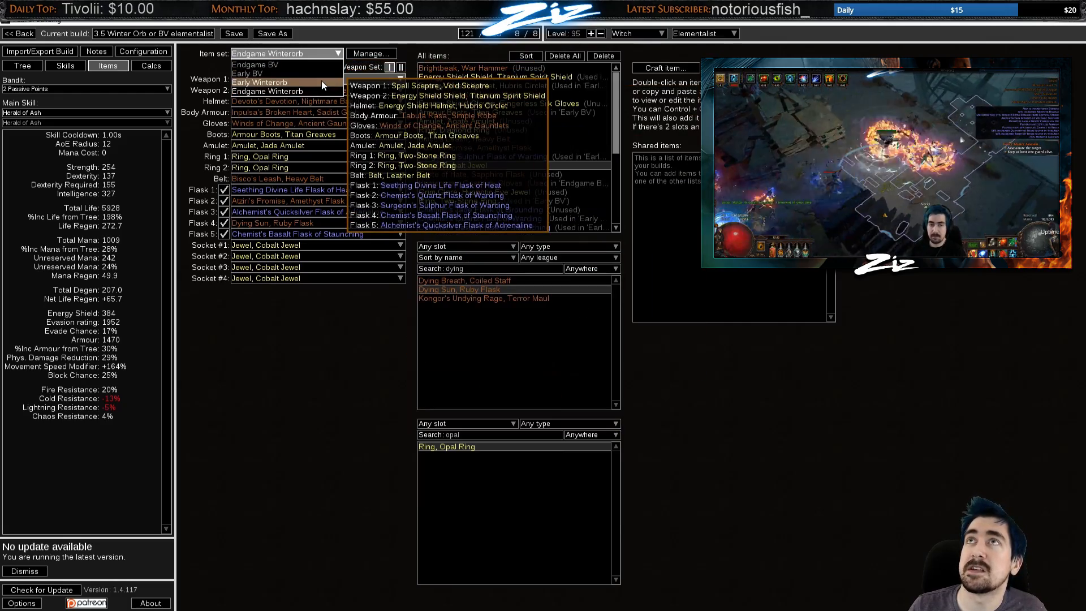
Compare the Early Winterorb gear, restore Endgame Winterorb, and show the gem-source notes
click(261, 83)
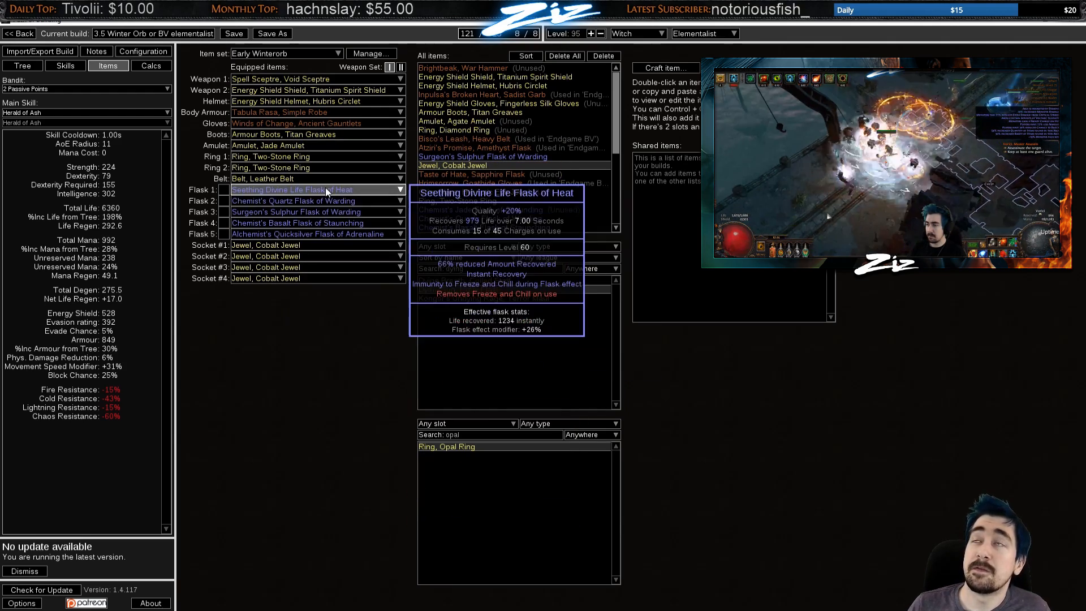
mouse_move(316, 203)
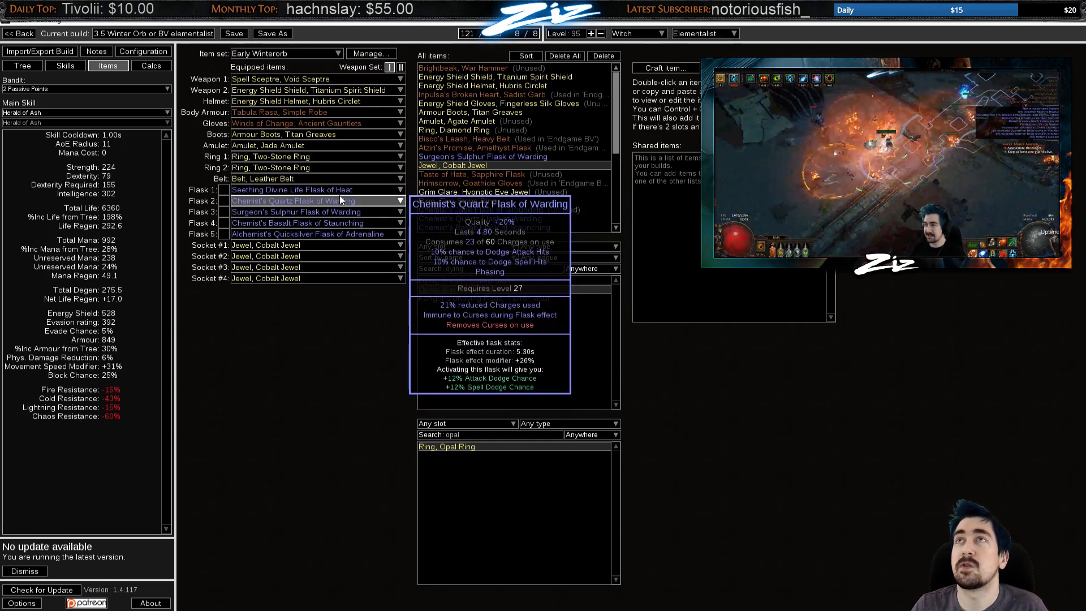
mouse_move(291, 189)
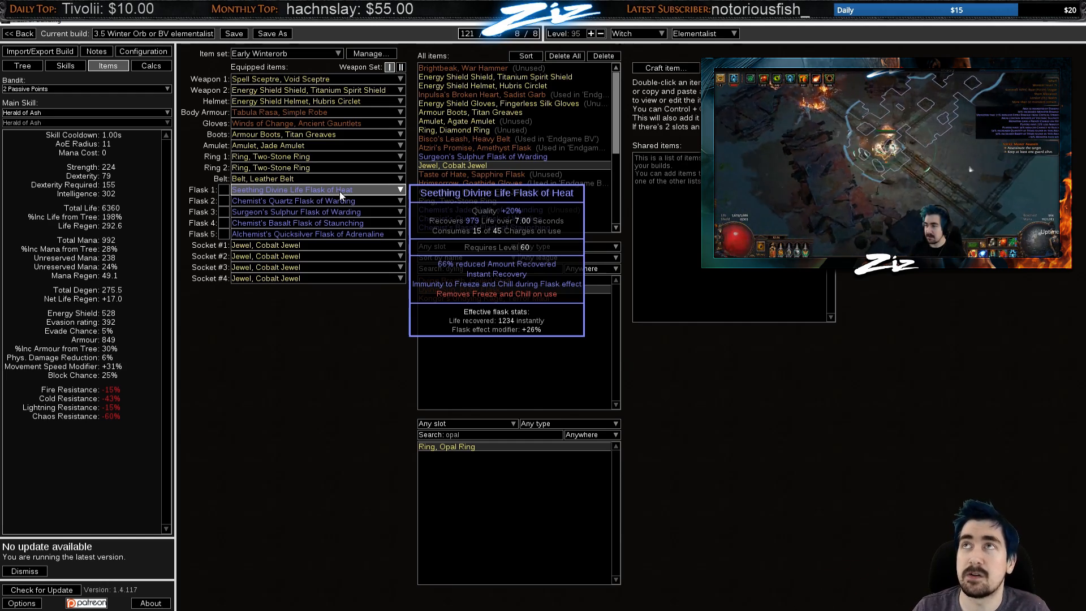
mouse_move(316, 200)
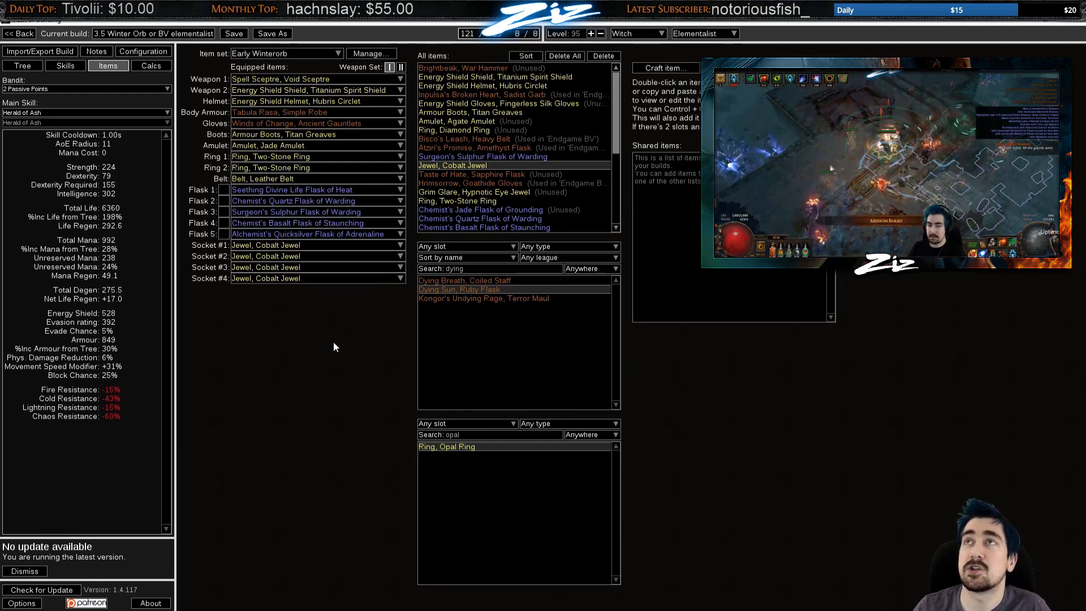
mouse_move(296, 211)
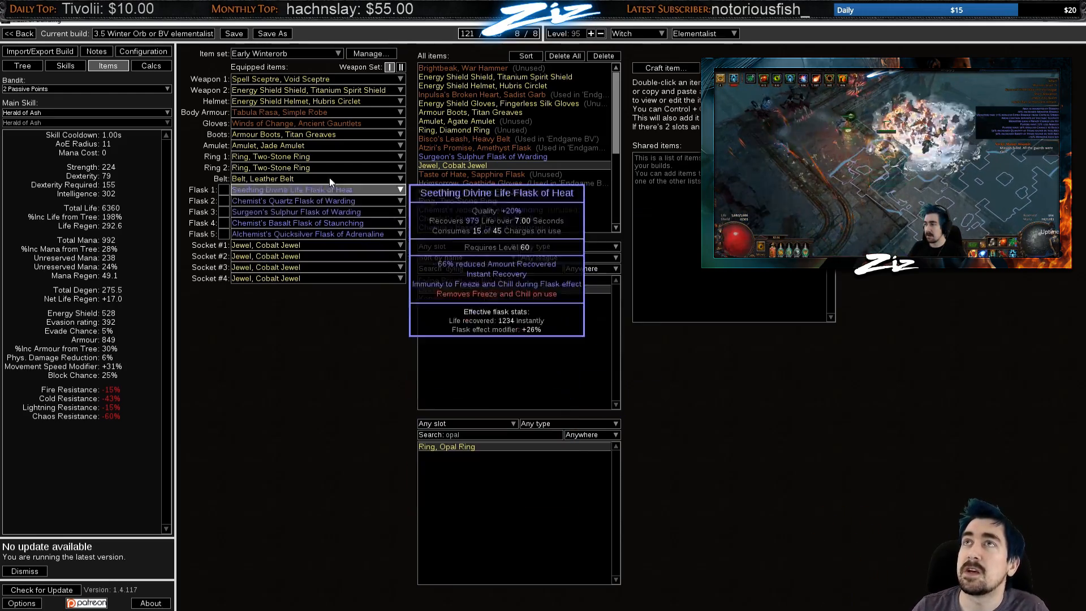
click(285, 53)
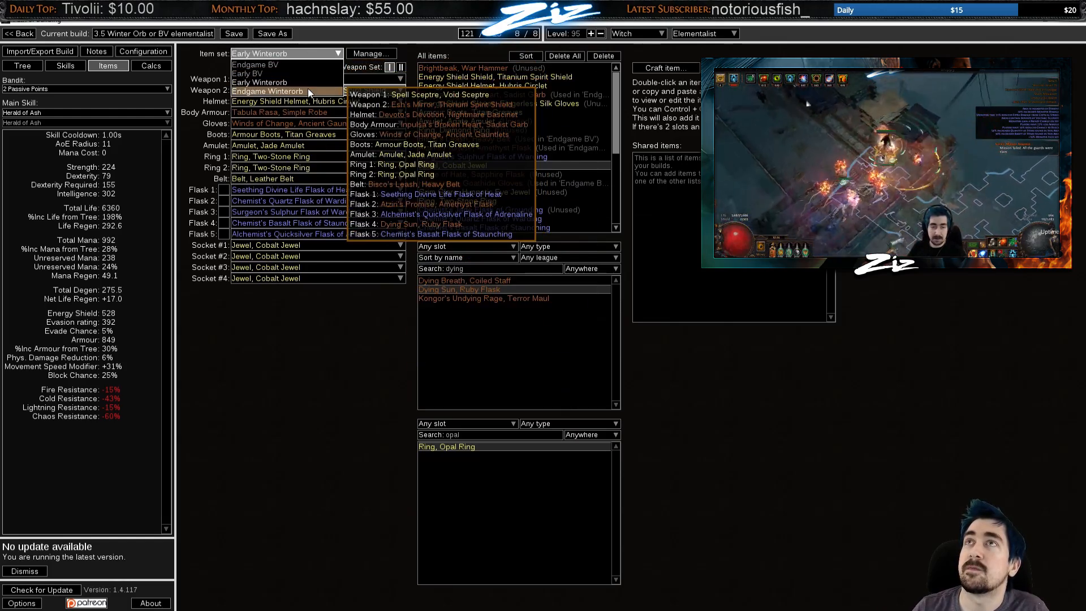
click(267, 91)
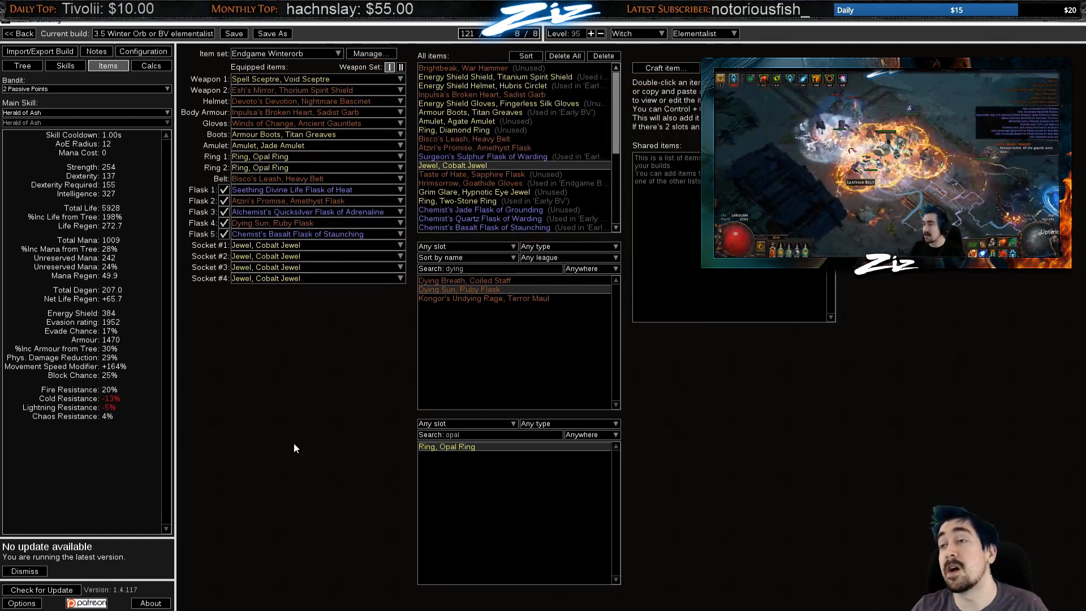
click(95, 51)
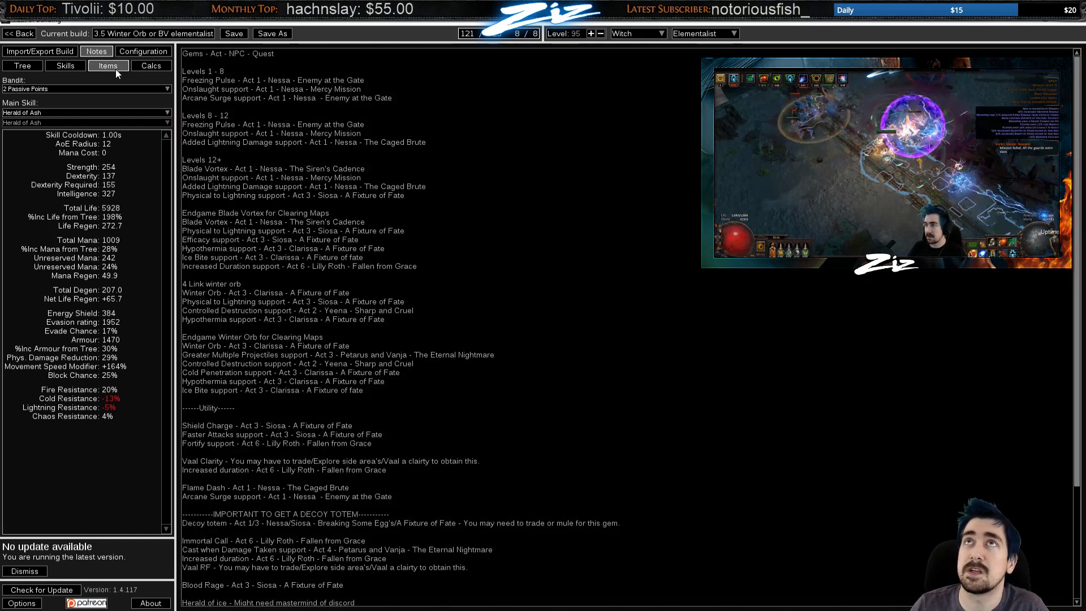
Show the socket groups with the Winterorb Placeholder 28-37 gems
click(108, 66)
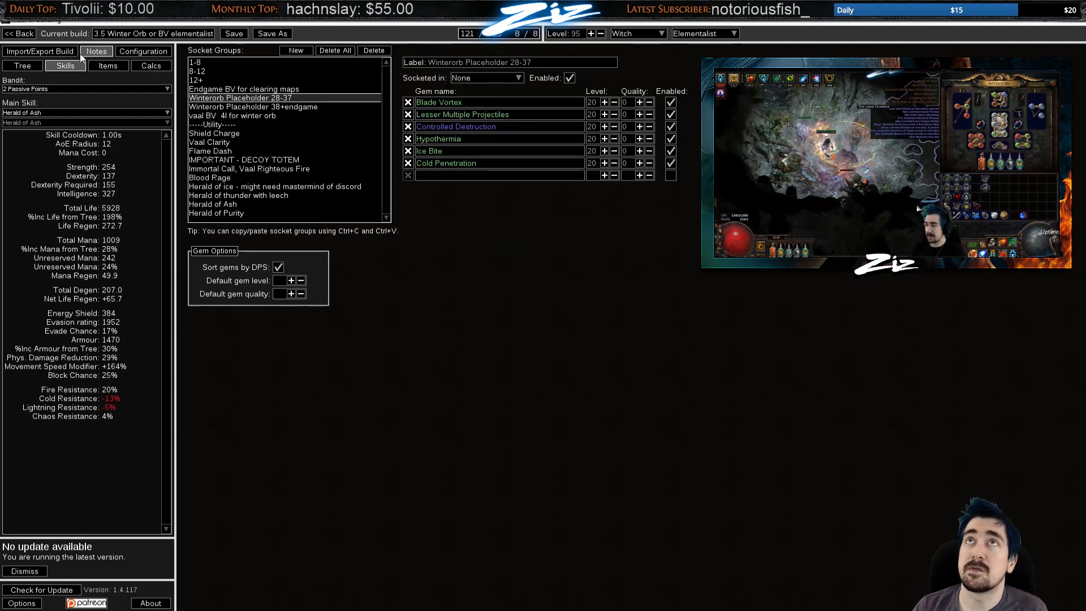
Check the passive tree, then return to the Endgame Winterorb equipped gear
click(22, 65)
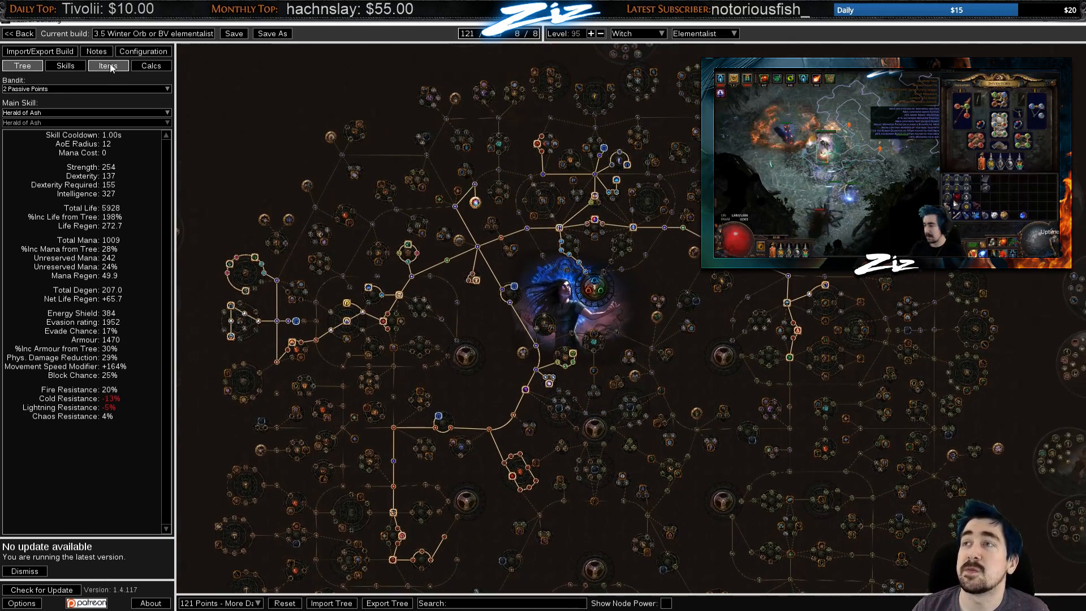
click(109, 65)
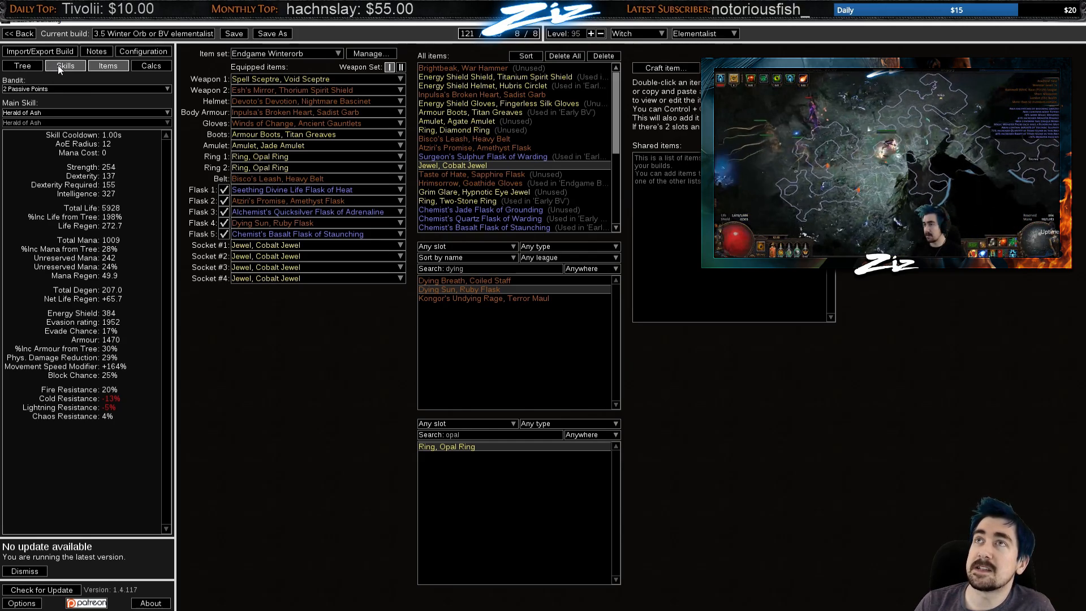
Show the Winterorb Placeholder 28-37 socket group with its six linked gems
click(65, 66)
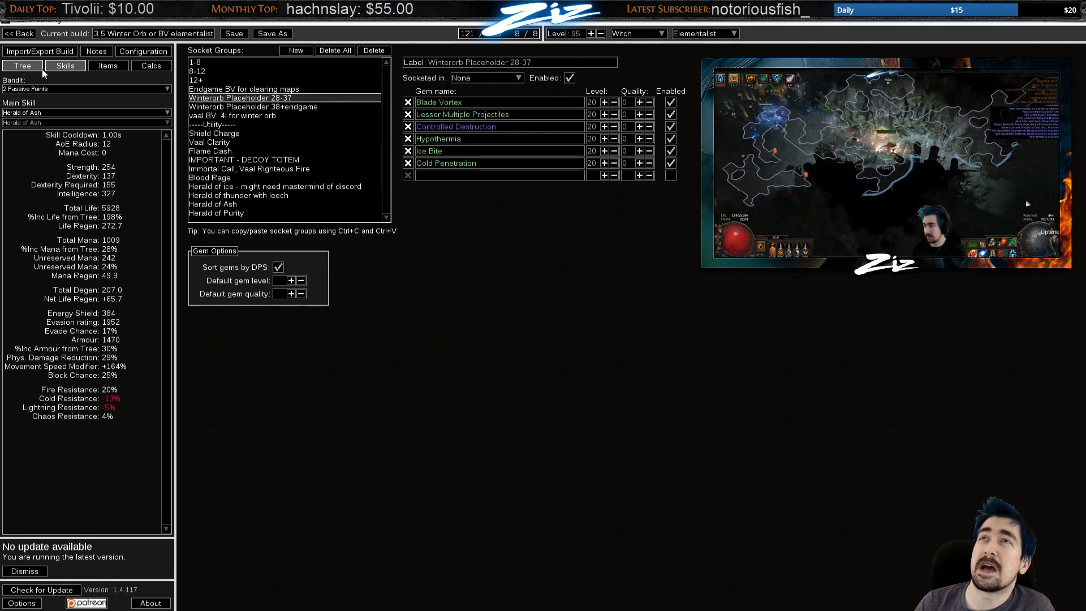
mouse_move(261, 319)
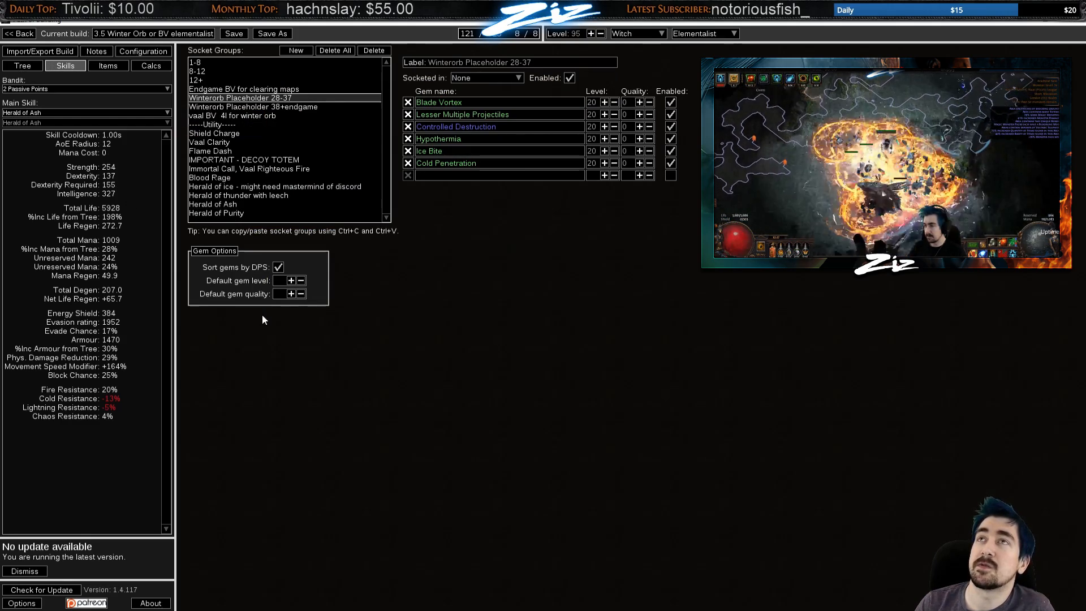
mouse_move(239, 195)
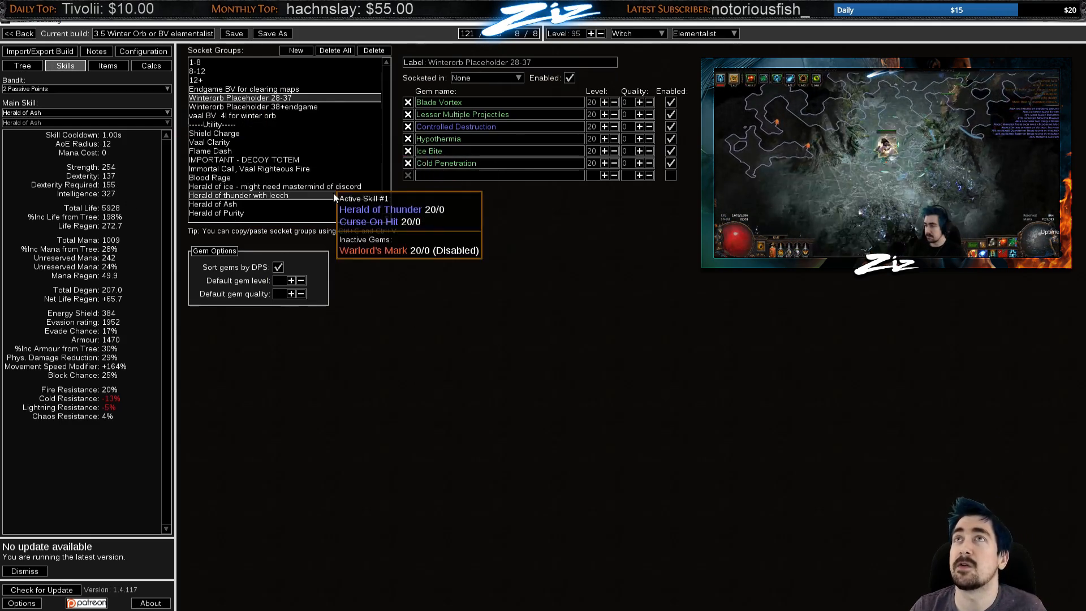
Review the Herald of Ice gem group and the passive tree, then return to the equipped gear
click(275, 187)
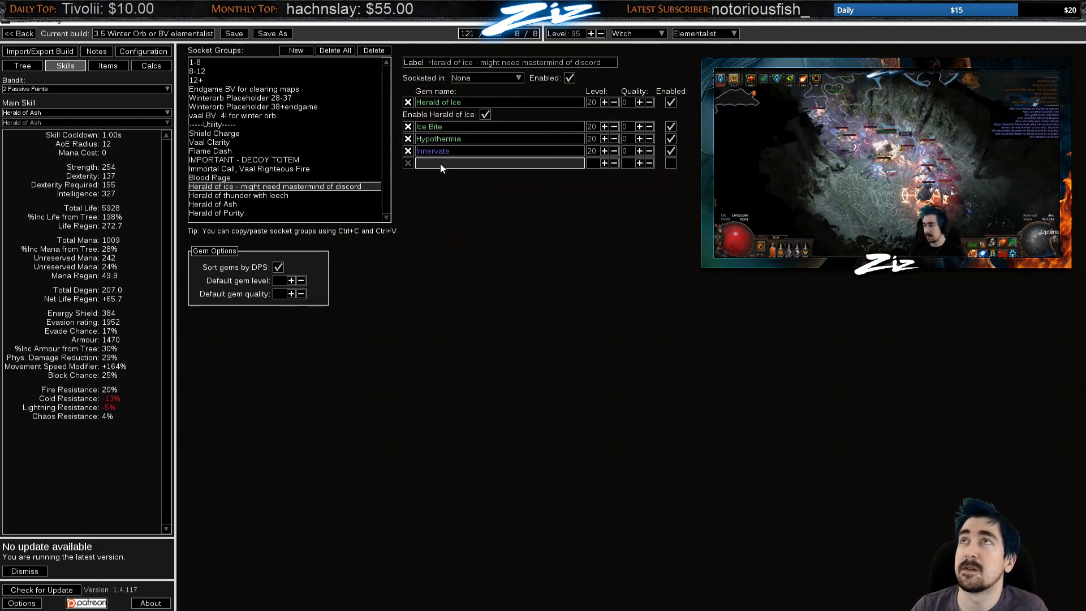
click(21, 66)
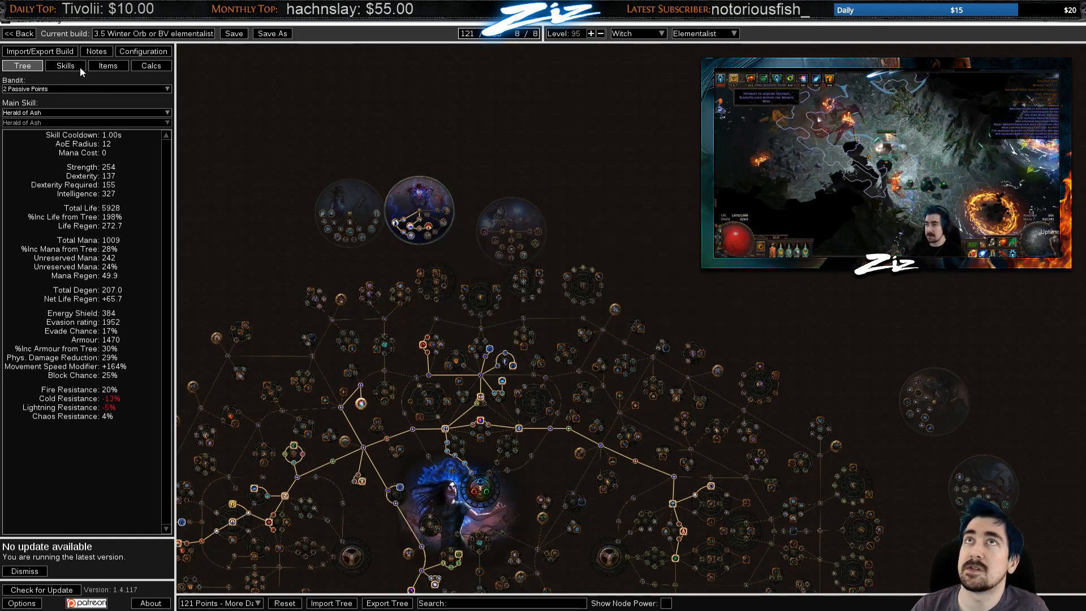
click(65, 66)
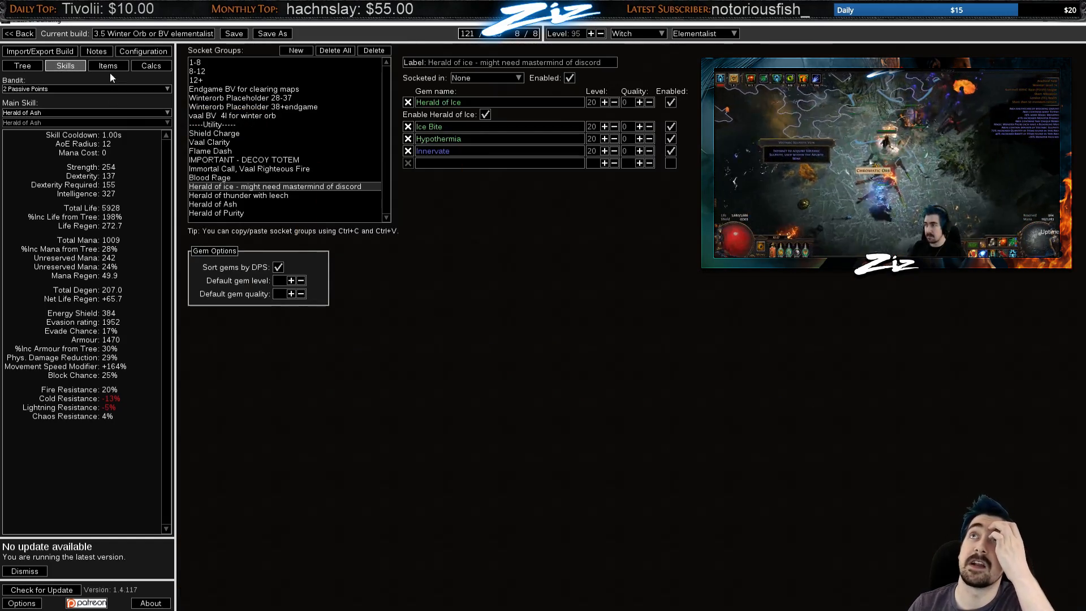
click(109, 65)
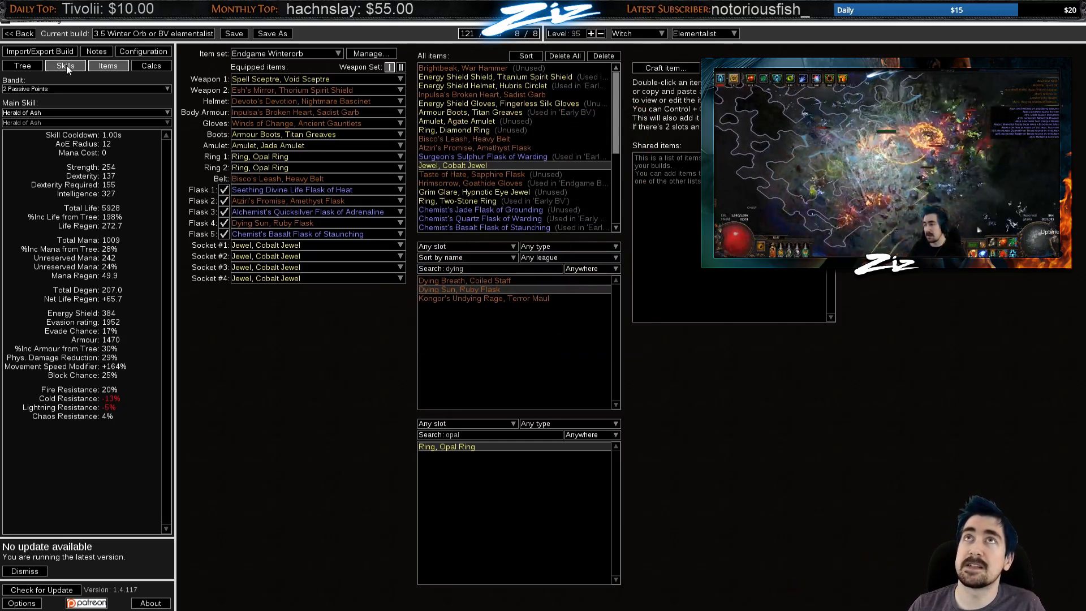
click(20, 66)
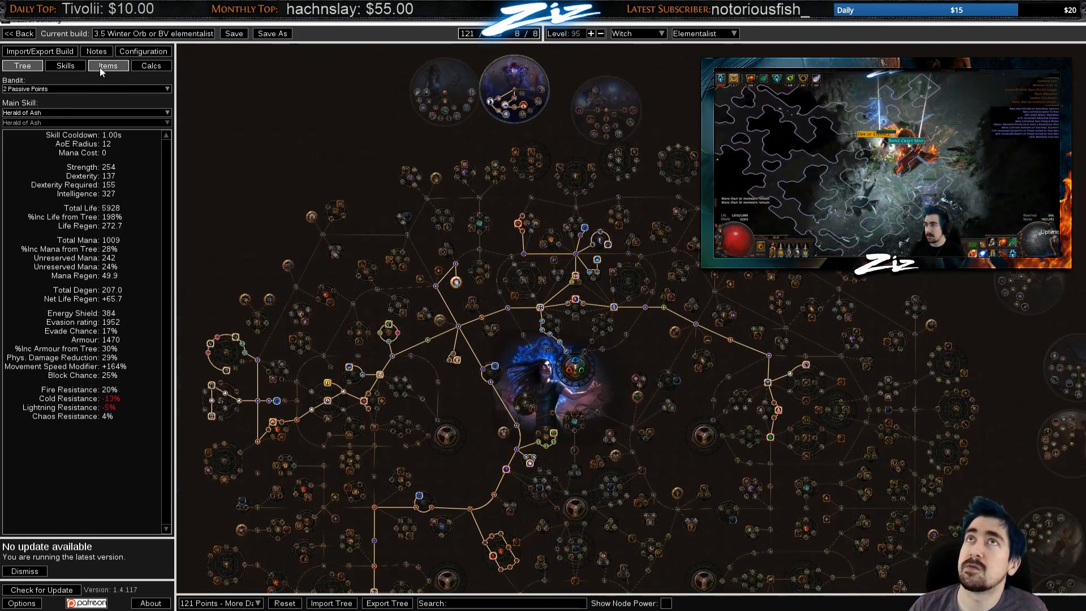
click(108, 66)
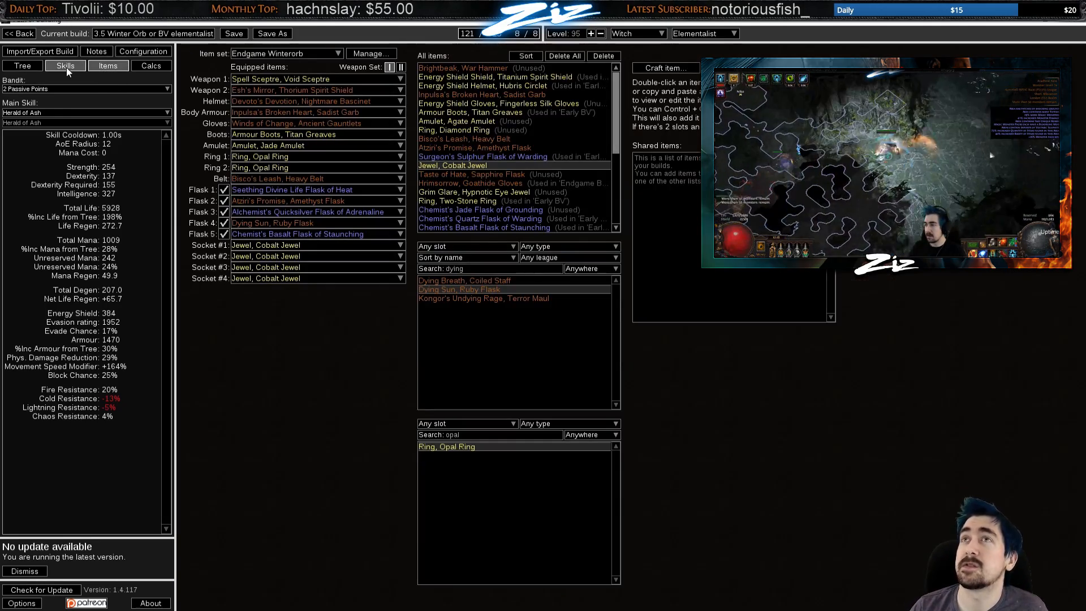